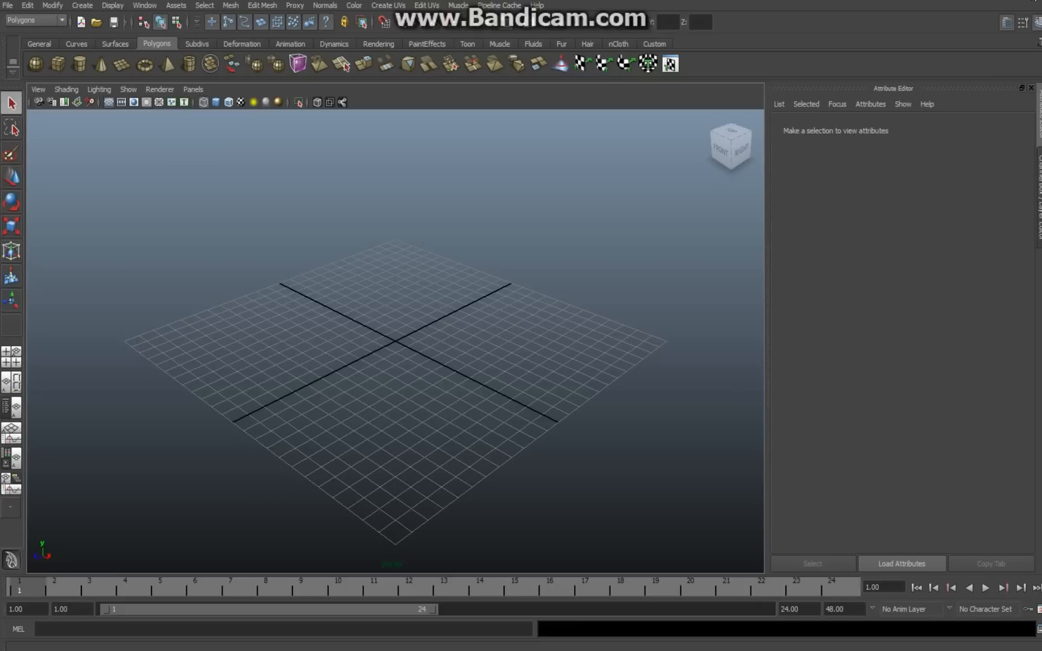
mouse_move(443, 281)
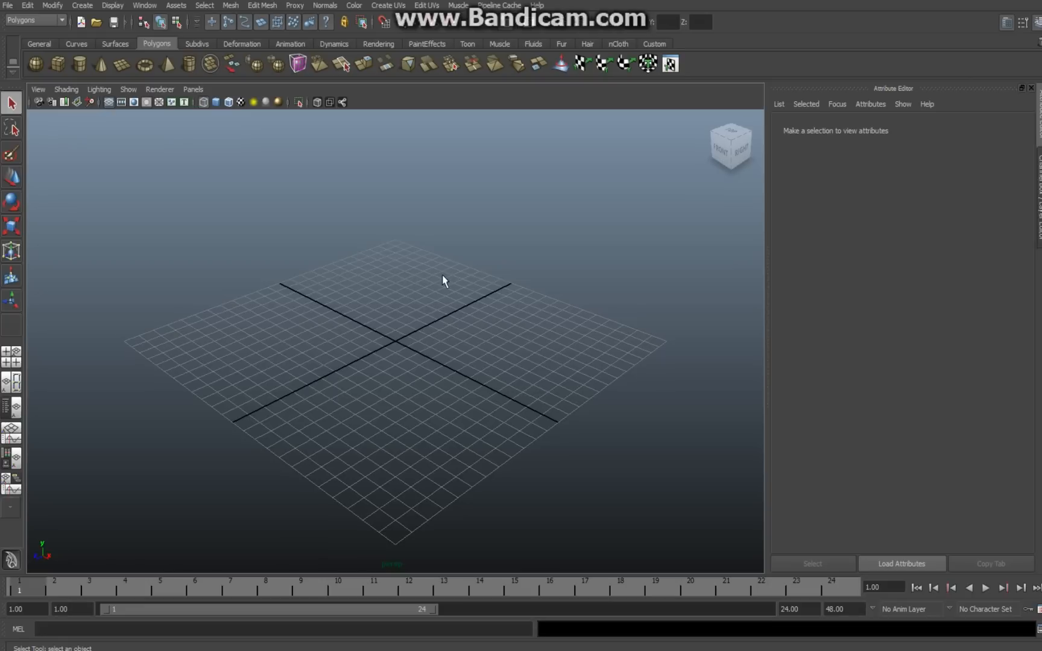
mouse_move(327, 325)
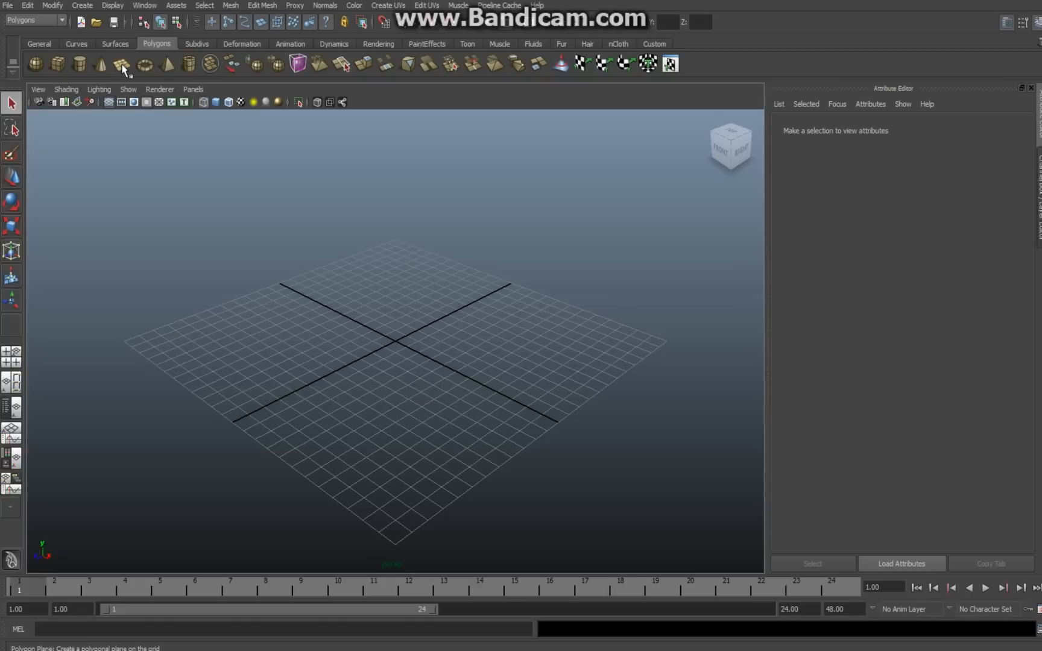
- Arm the Polygon Plane tool to draw the ground surface on the grid
click(122, 64)
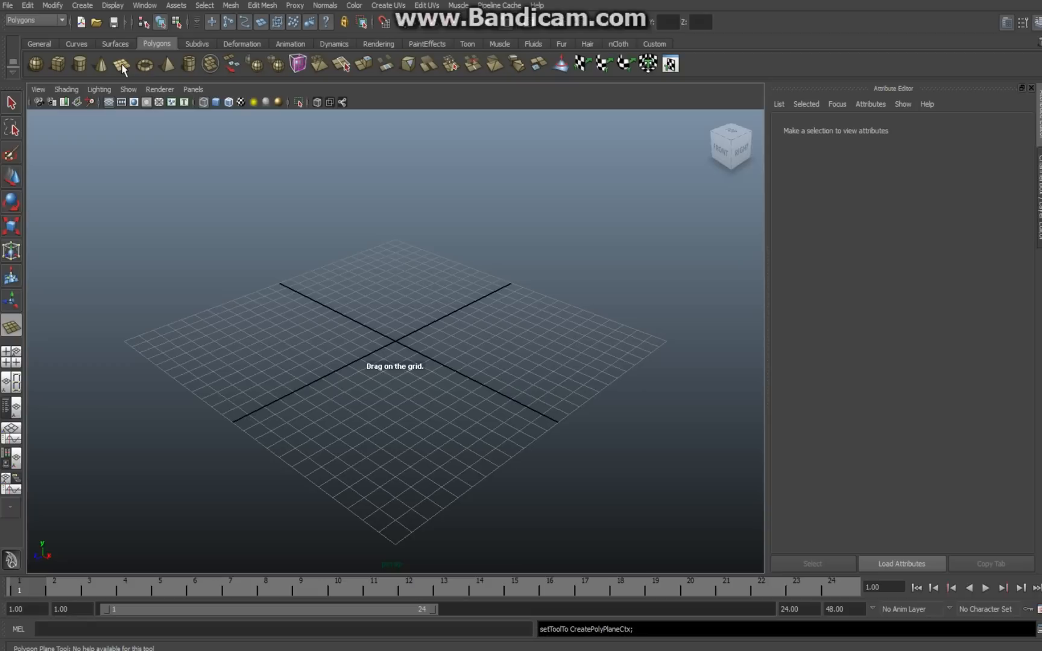
mouse_move(50, 36)
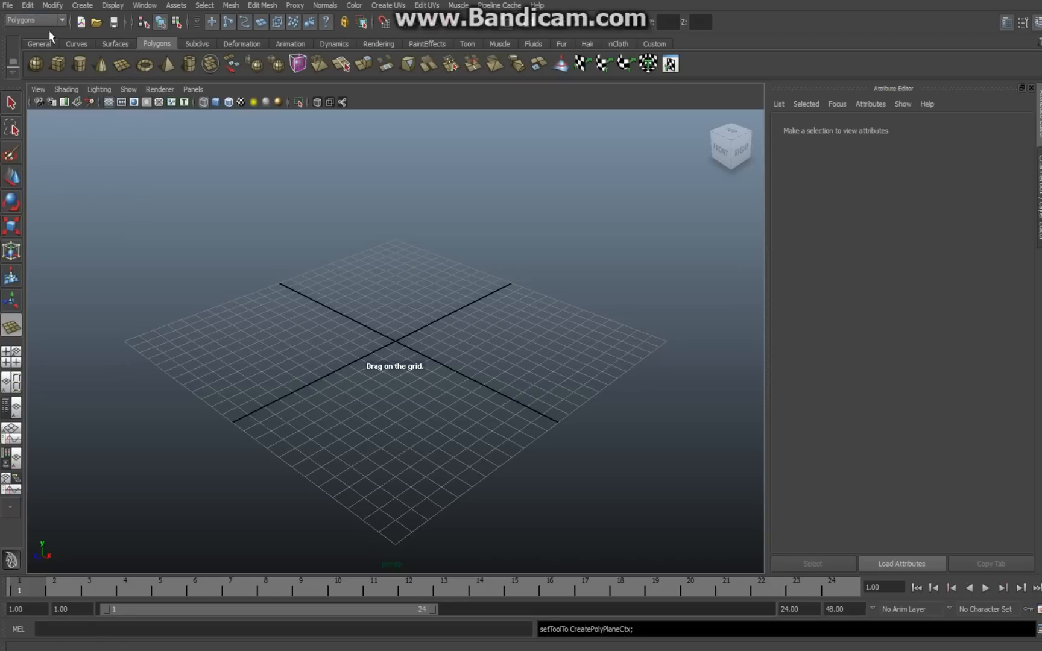
mouse_move(120, 64)
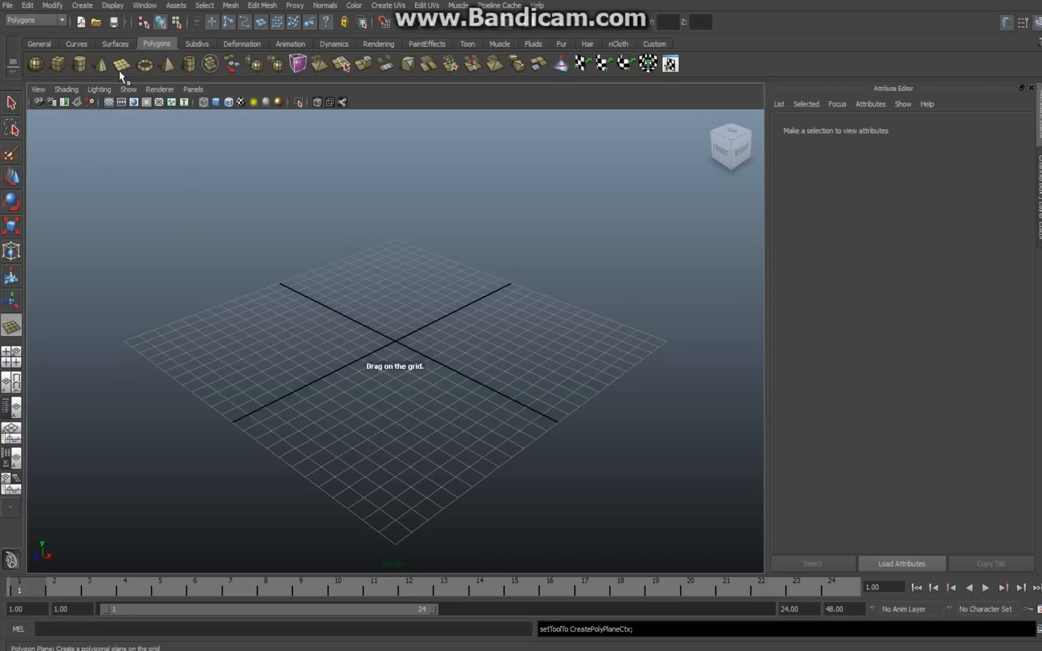
mouse_move(129, 346)
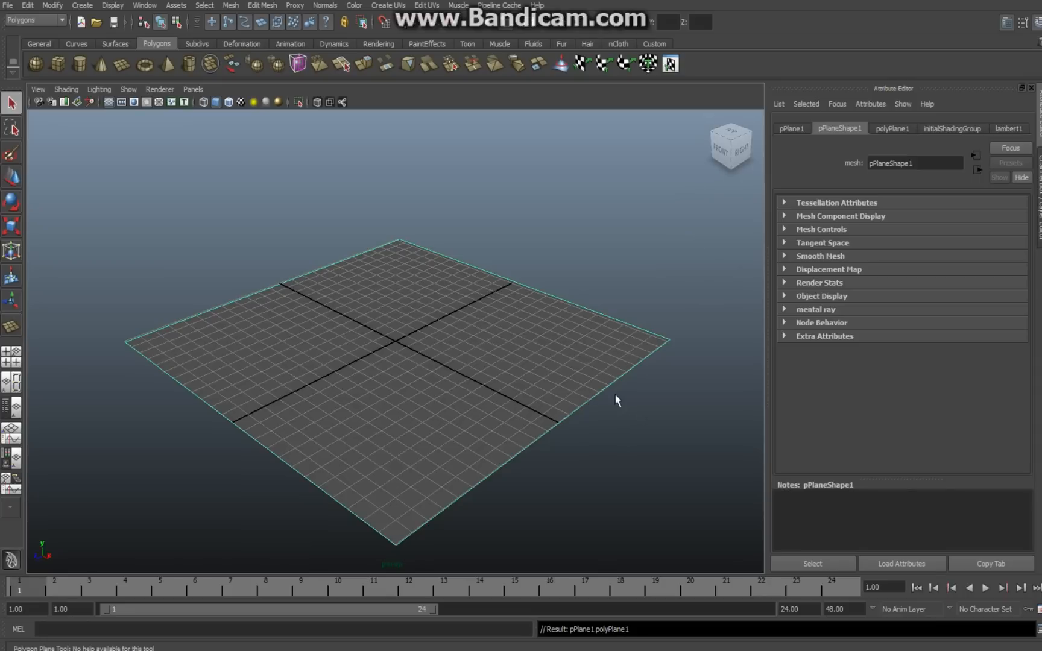
mouse_move(502, 354)
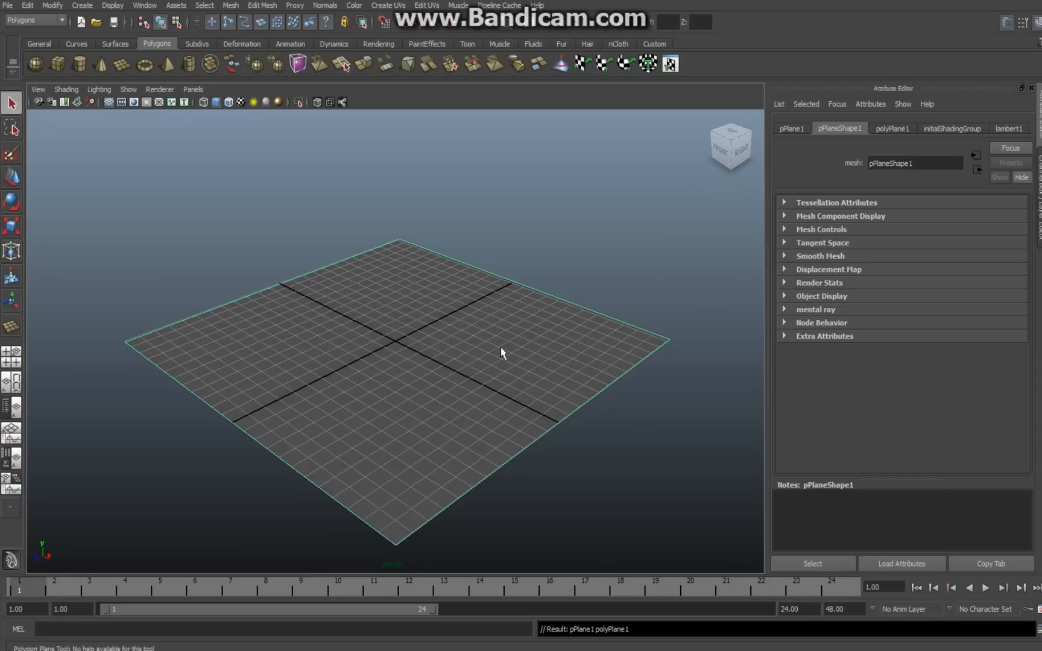
- Assign a new Phong E material to the ground plane
right_click(499, 347)
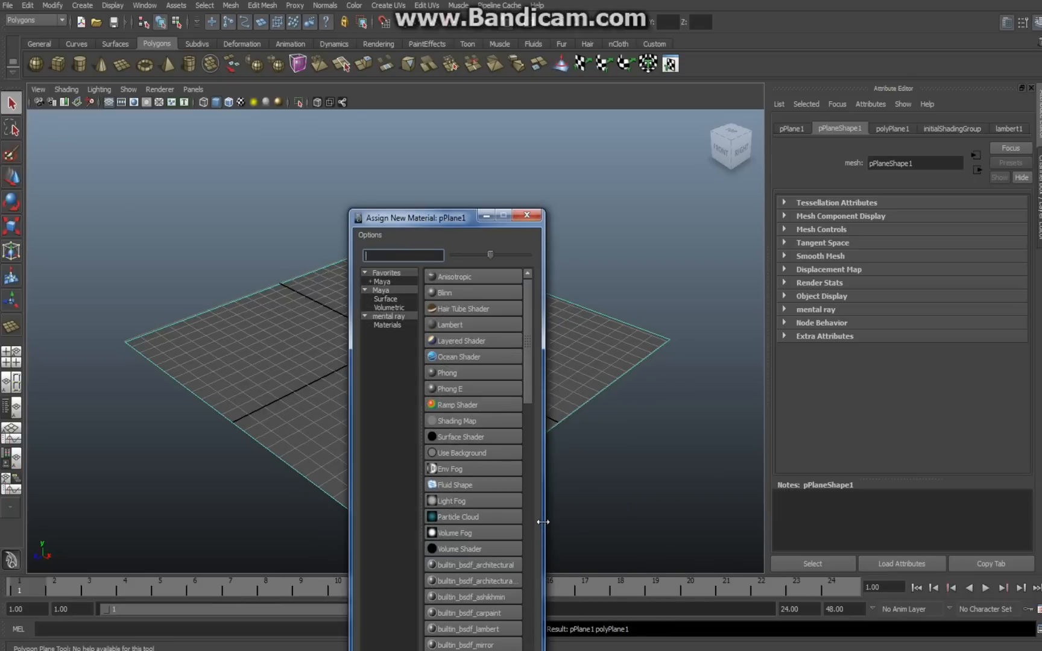
mouse_move(522, 359)
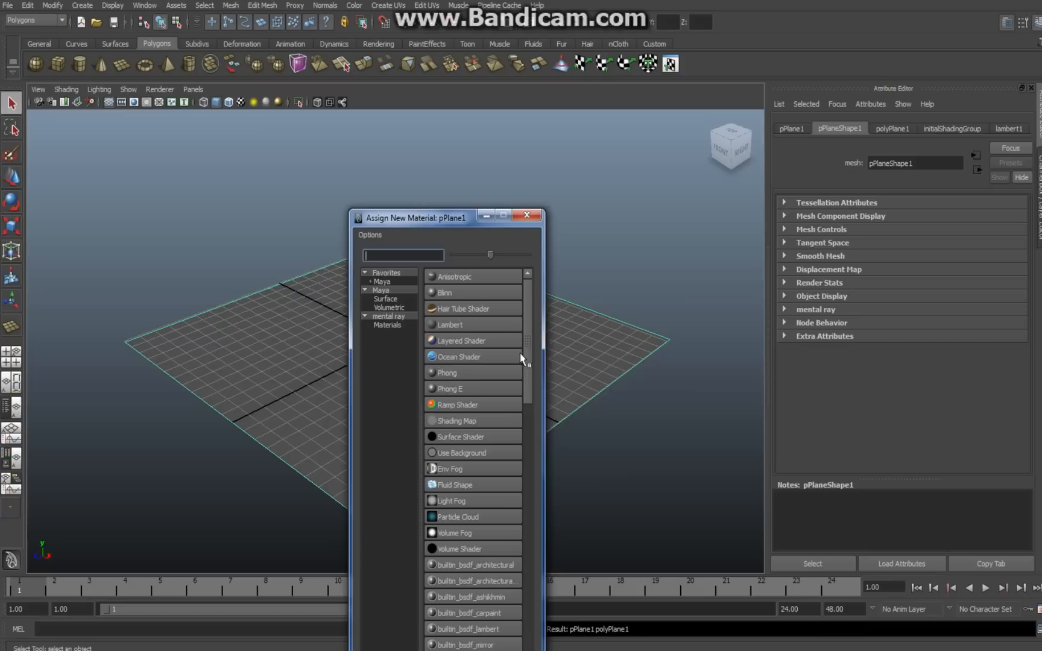
mouse_move(466, 392)
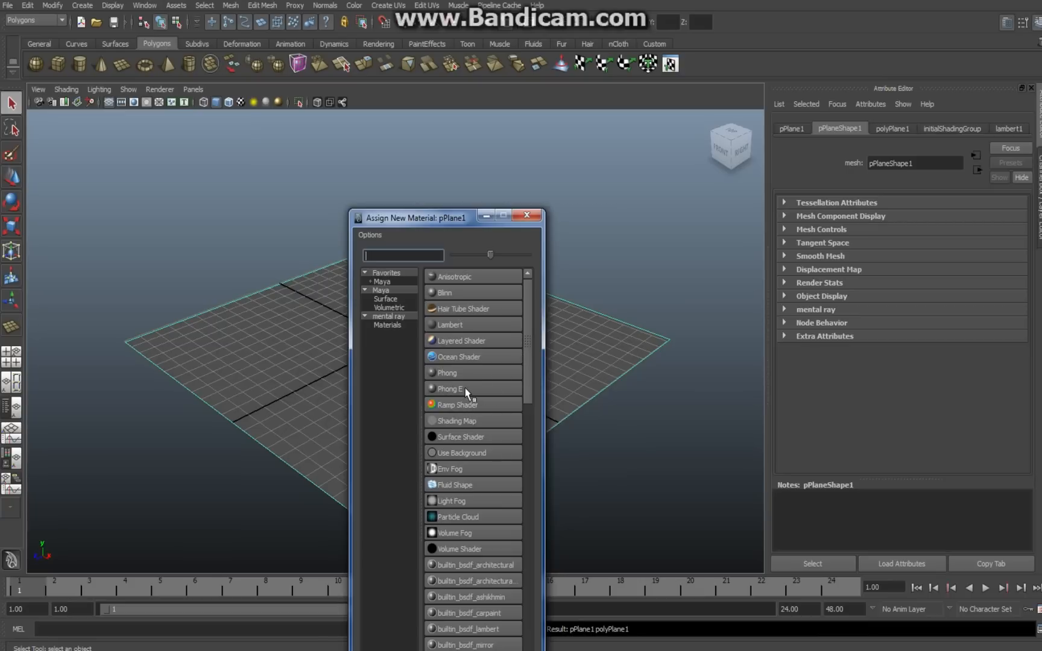
double_click(449, 388)
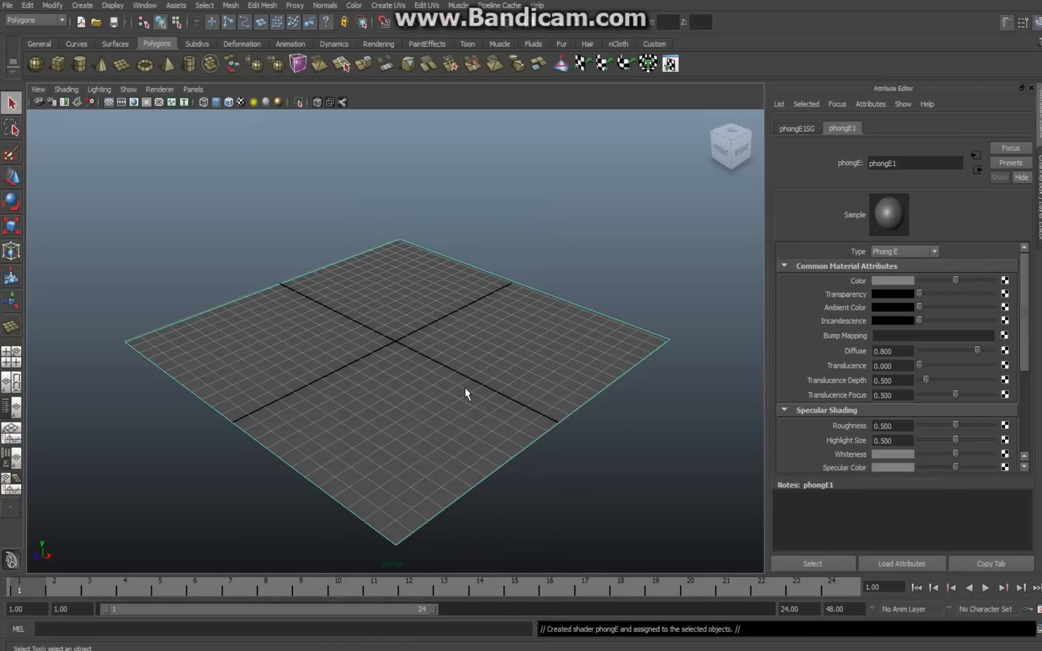
mouse_move(673, 447)
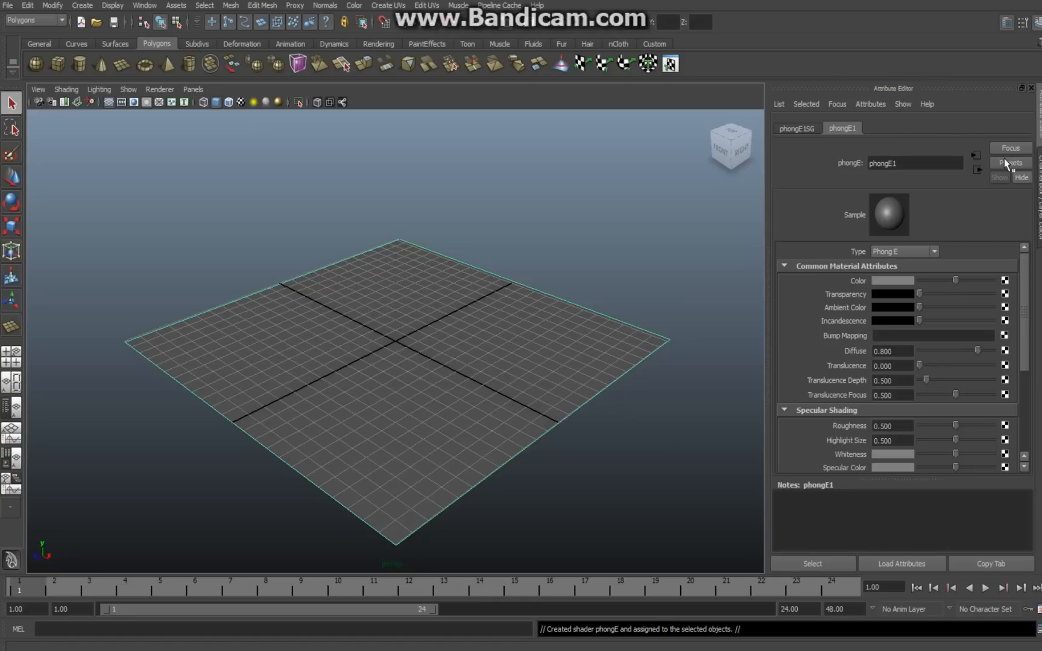
mouse_move(894, 286)
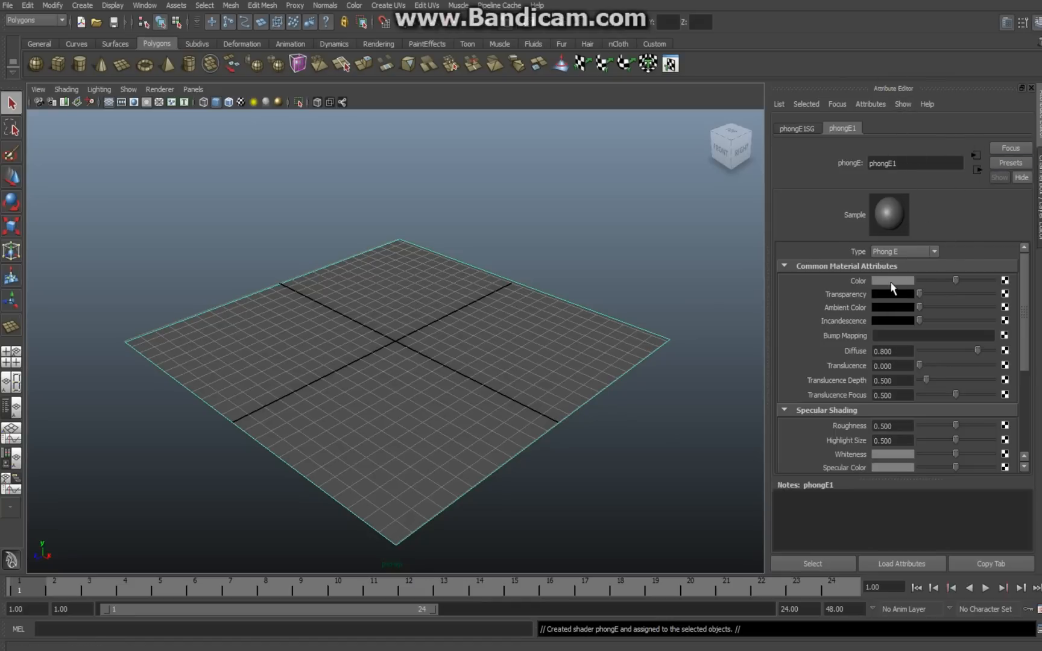
- Set the Phong E material's color to white and select the material node
click(893, 281)
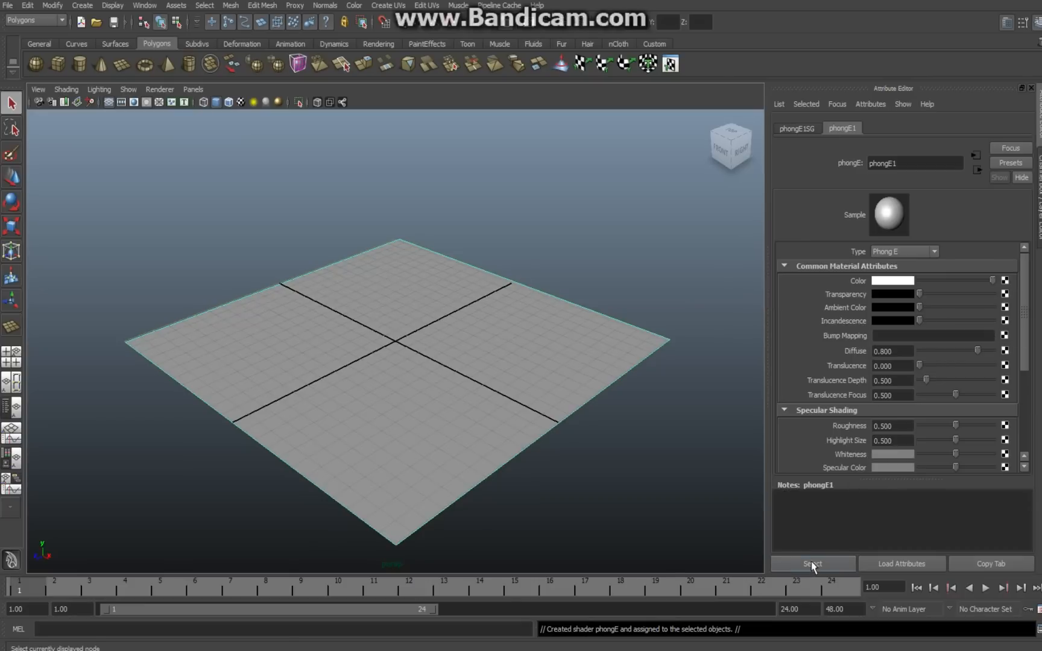
click(643, 453)
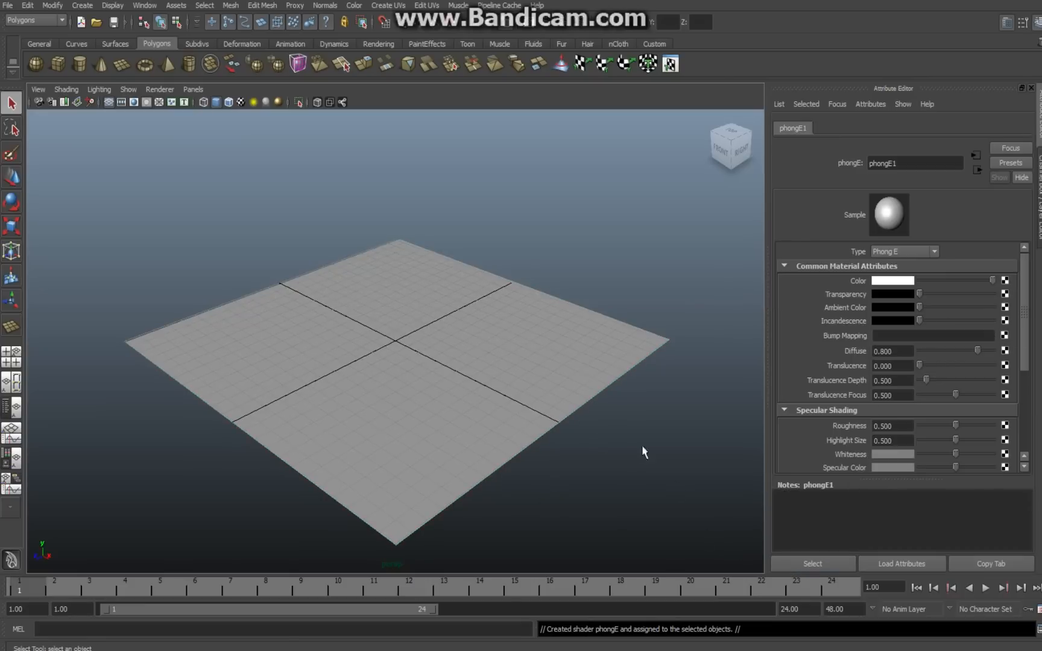
mouse_move(689, 448)
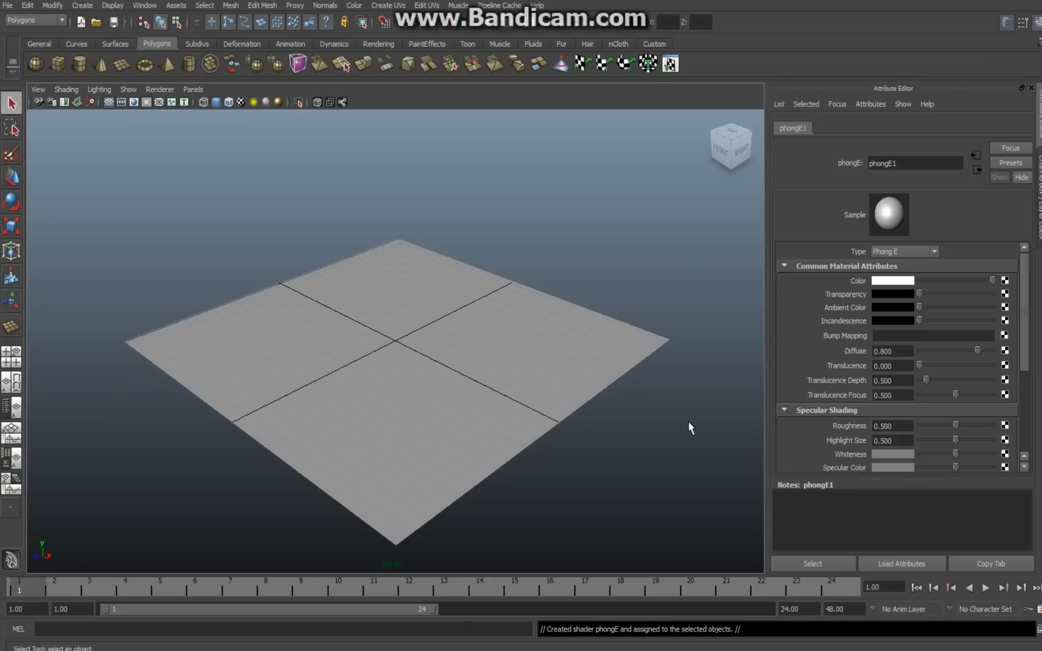
mouse_move(702, 386)
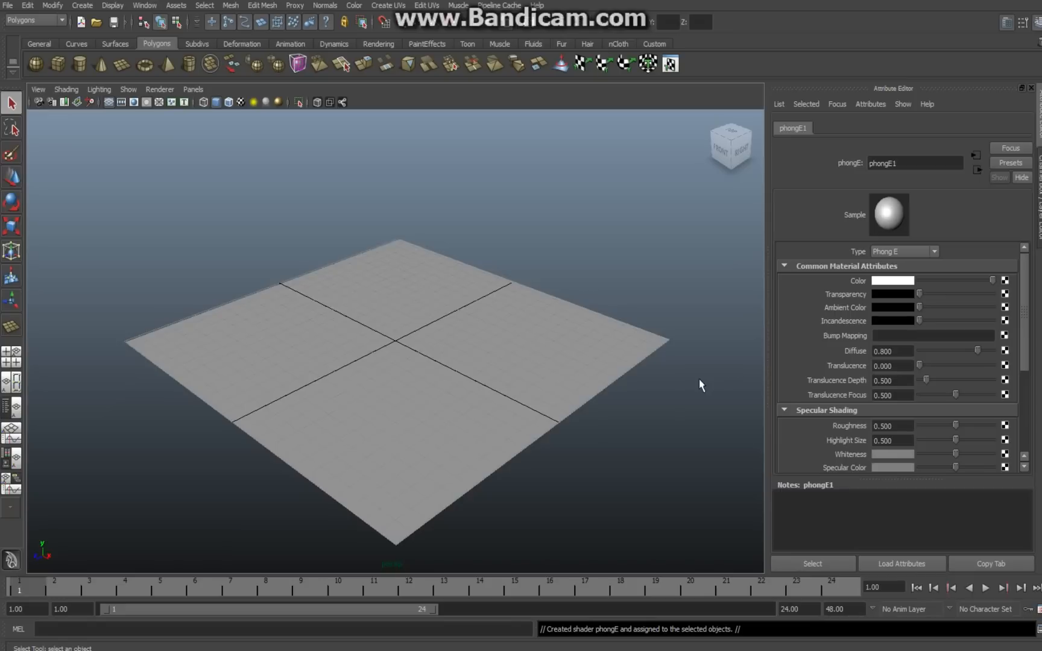
mouse_move(333, 335)
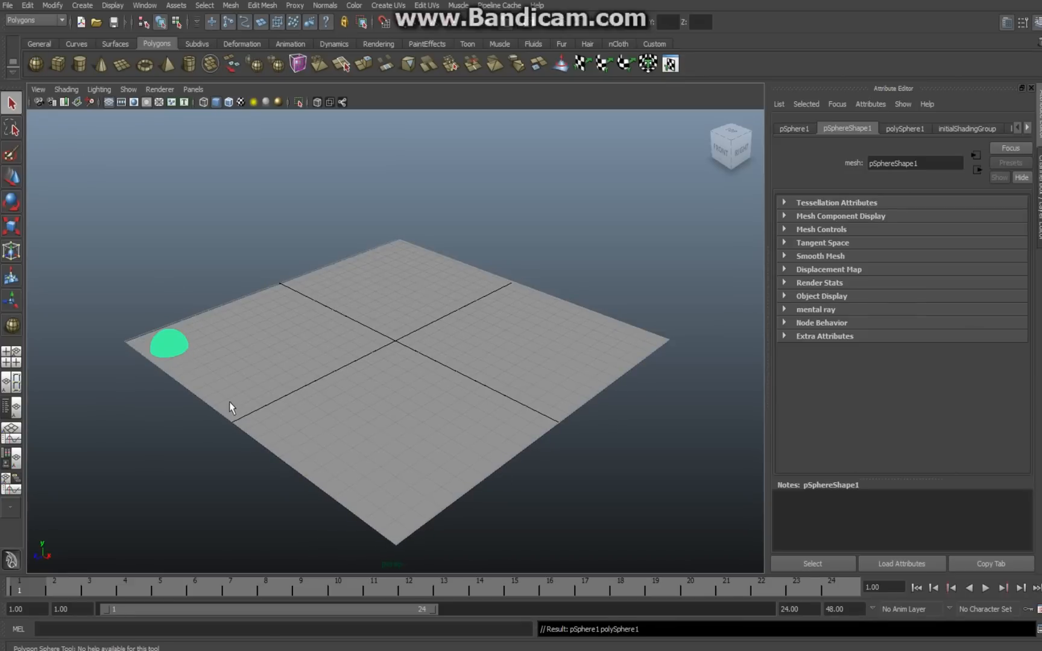
mouse_move(239, 357)
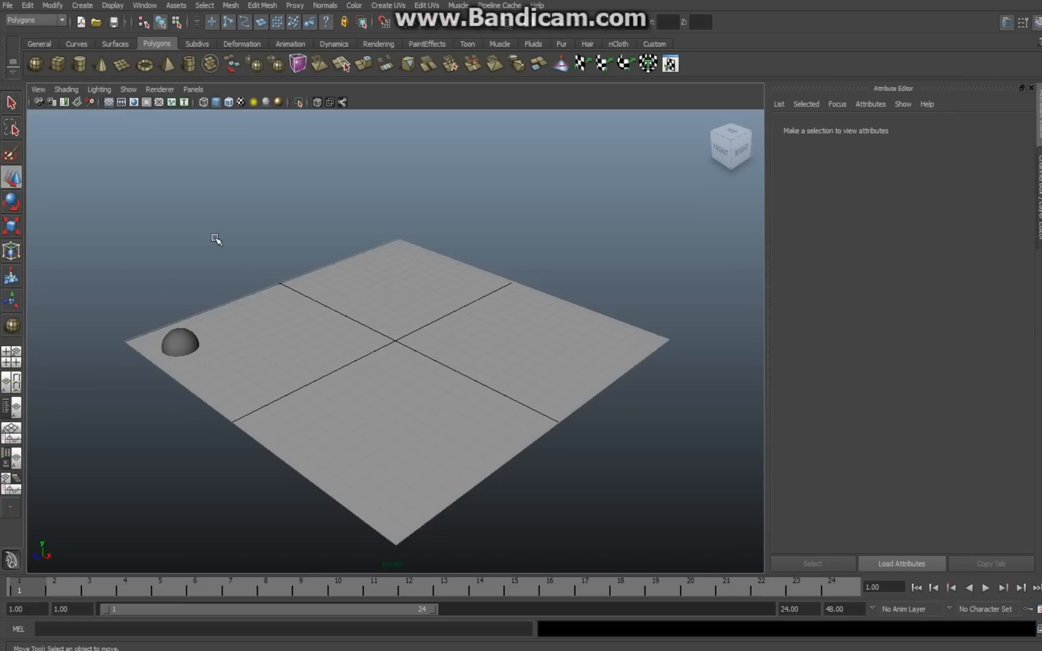
- Select the sphere on the ground plane to duplicate it to the right side
click(400, 333)
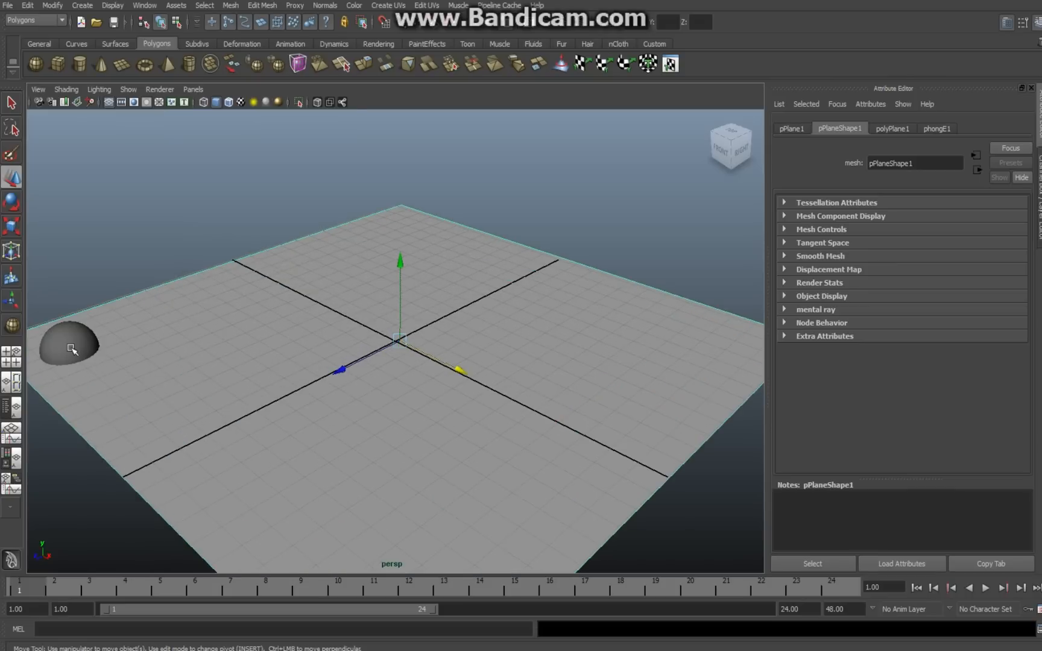
click(68, 346)
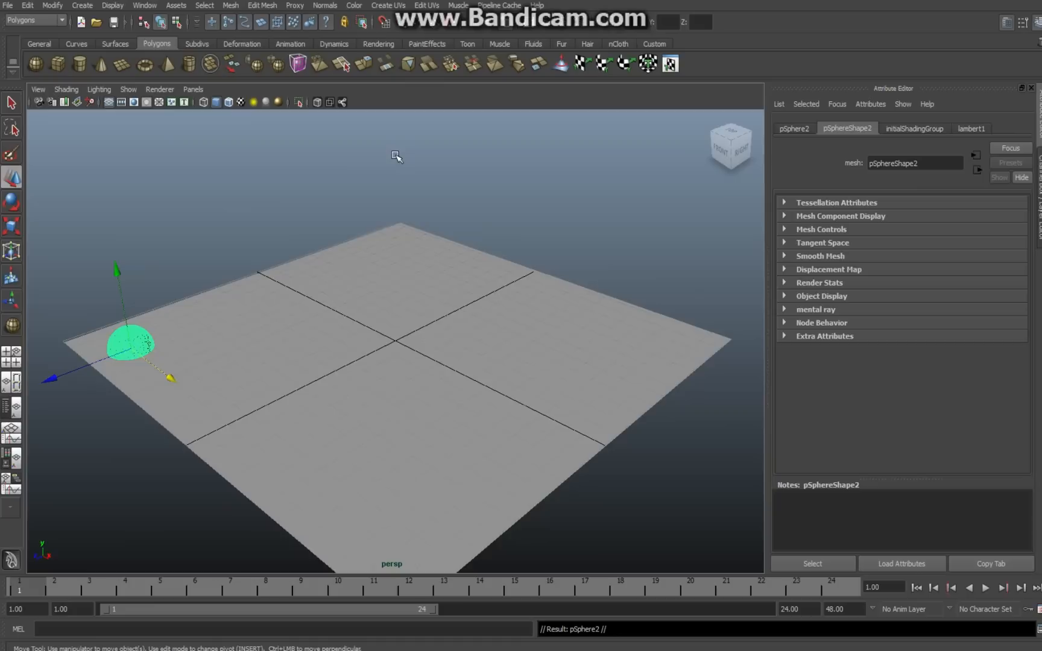
mouse_move(189, 408)
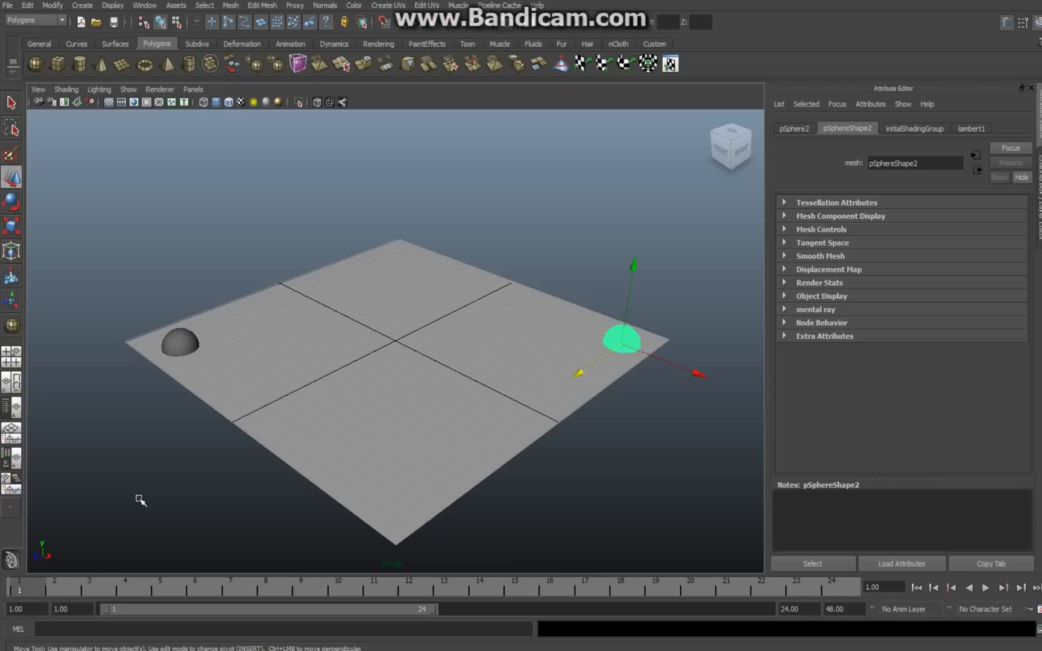
mouse_move(158, 502)
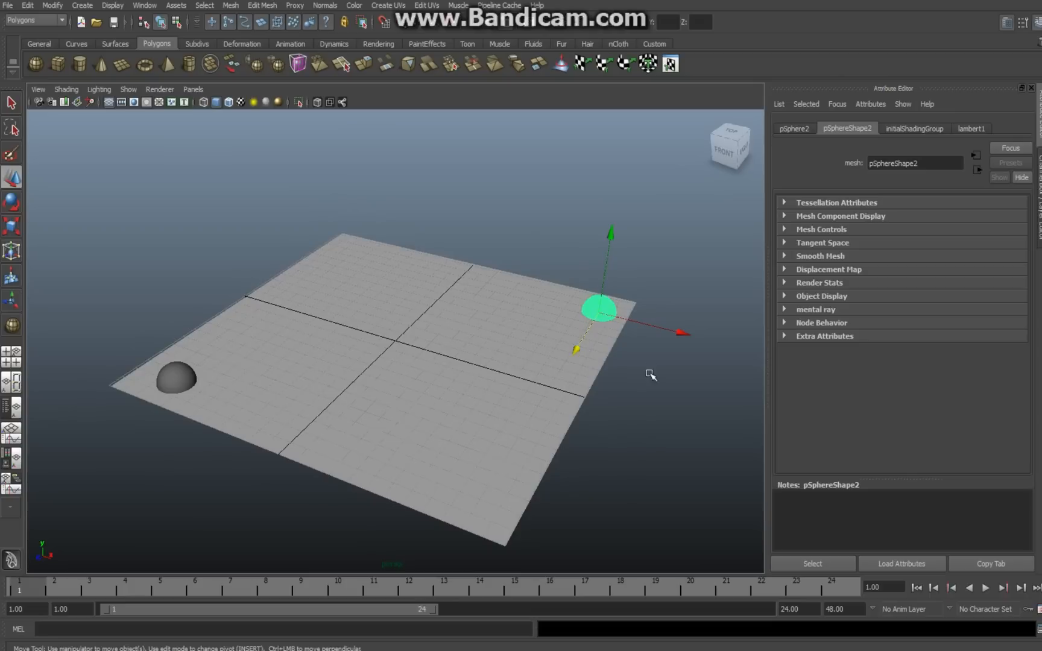
mouse_move(655, 331)
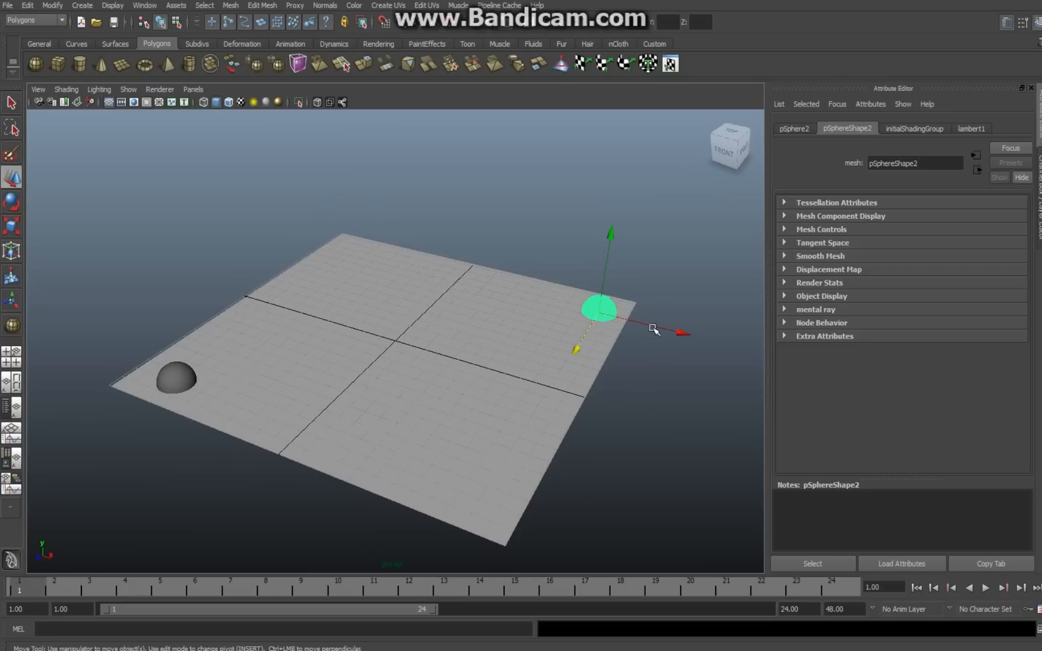
mouse_move(262, 519)
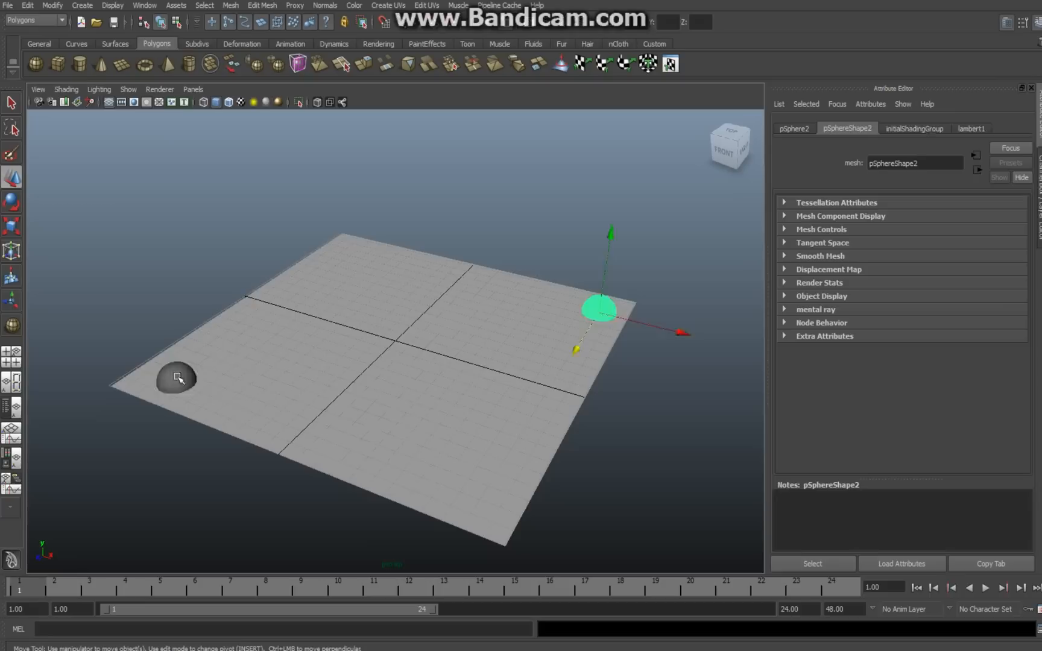
- Create a Lightning effect between the two selected spheres via the Dynamics menu set
click(177, 379)
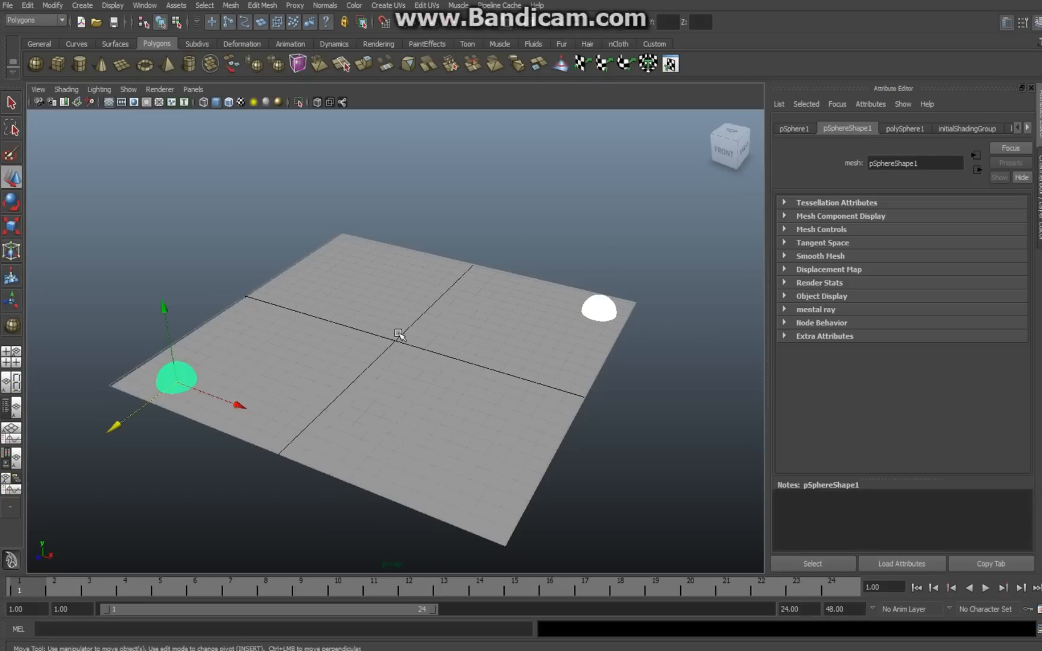
mouse_move(72, 143)
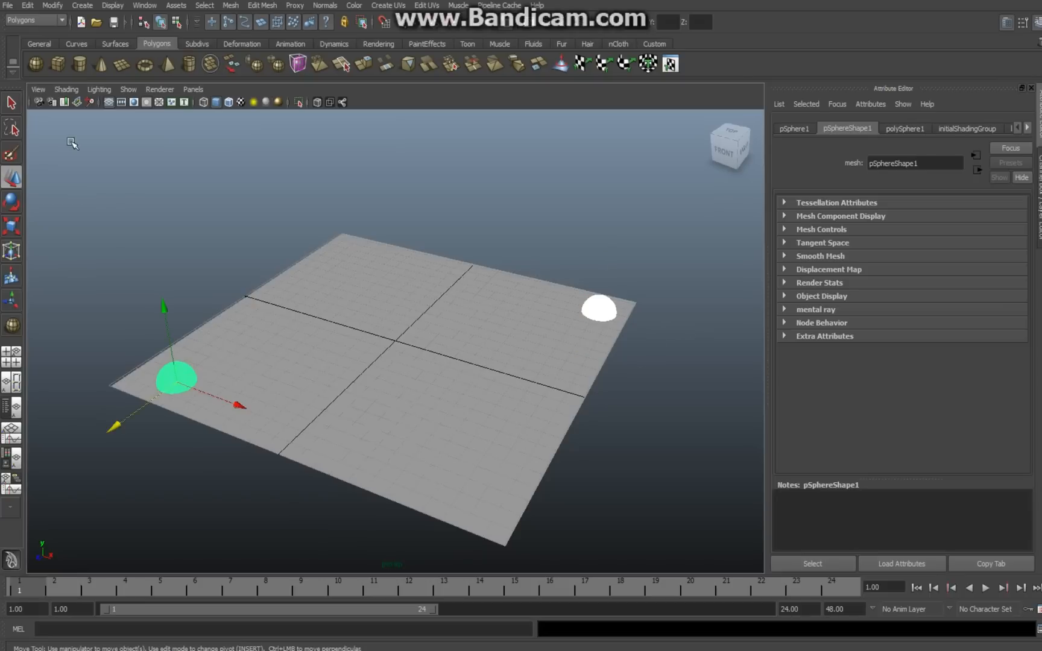
click(63, 20)
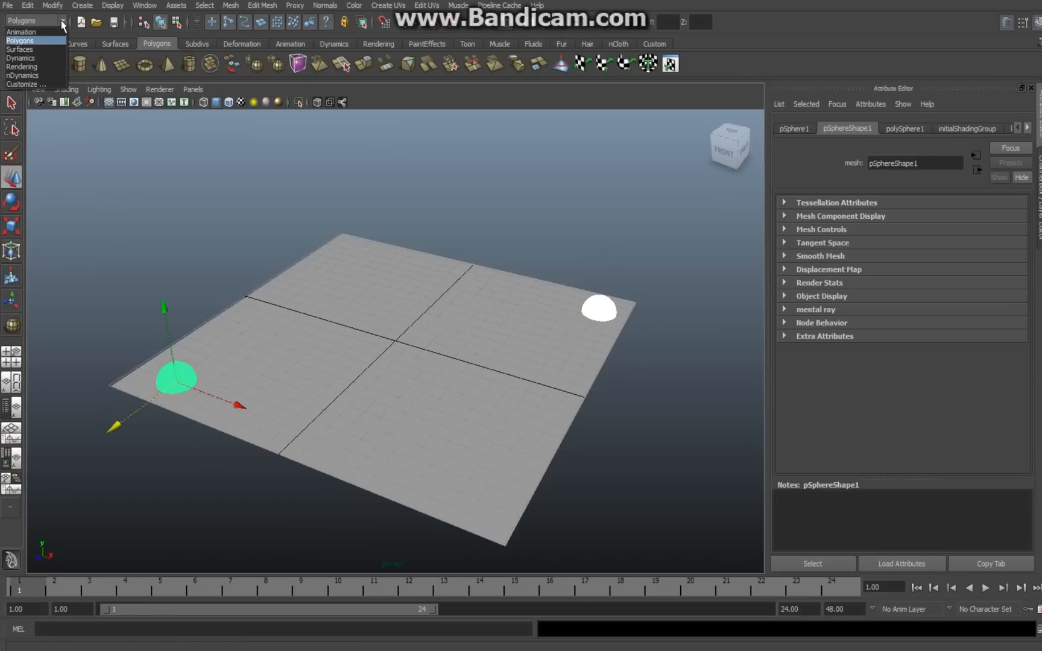
mouse_move(53, 60)
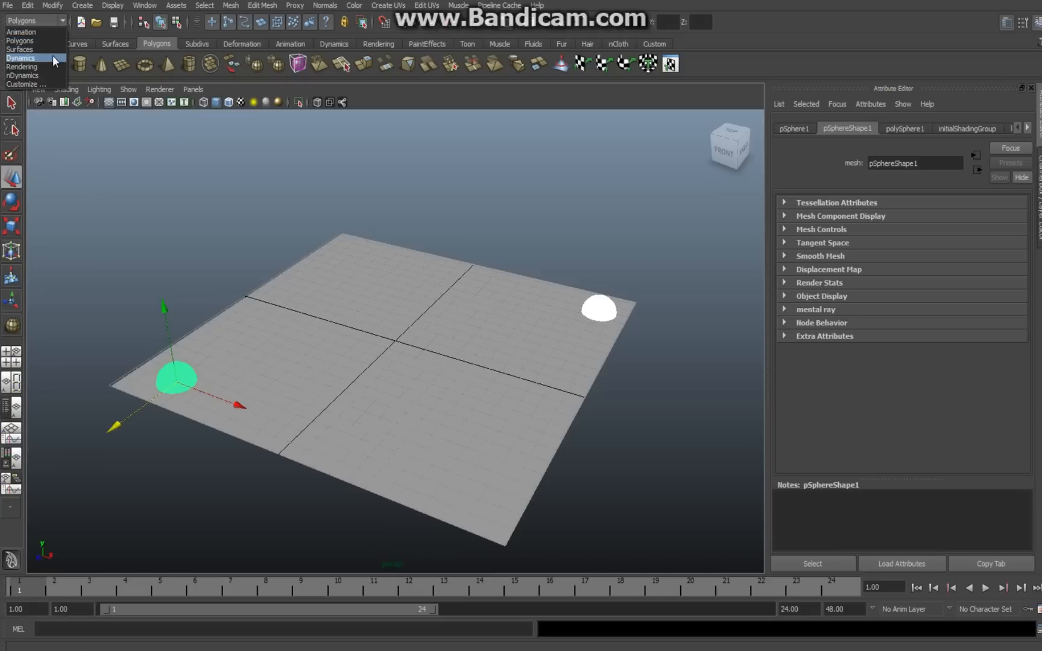
click(20, 58)
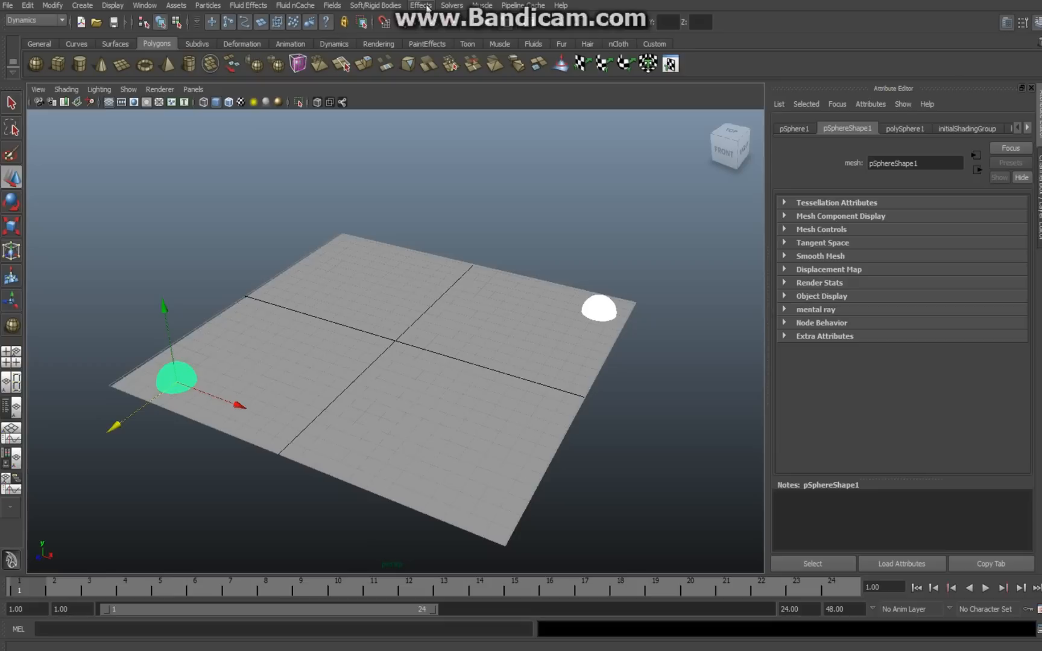
click(420, 5)
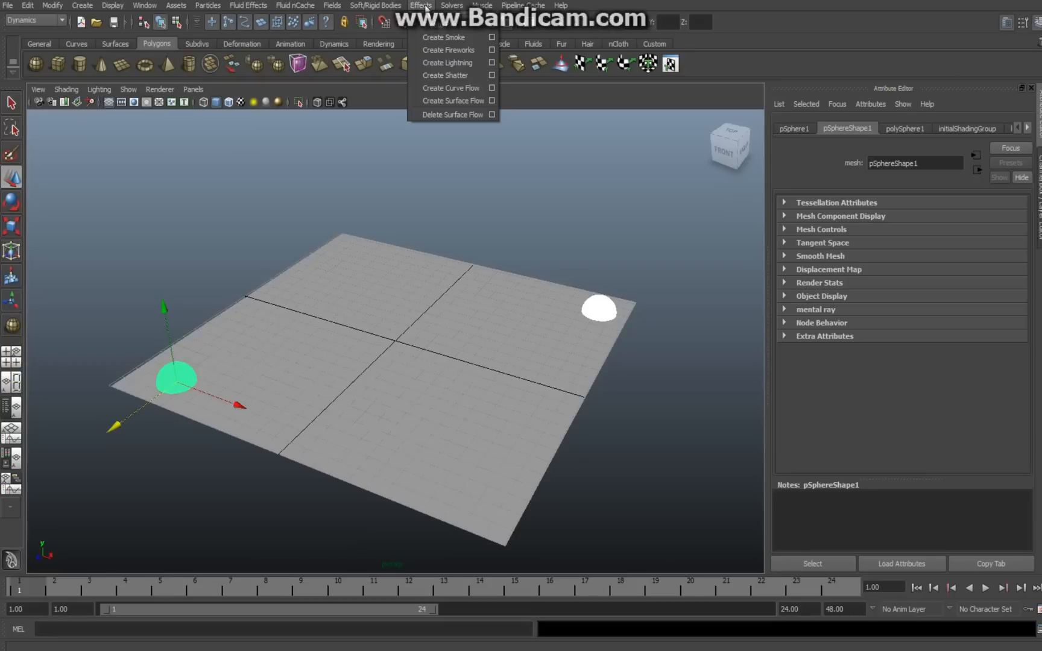
mouse_move(445, 63)
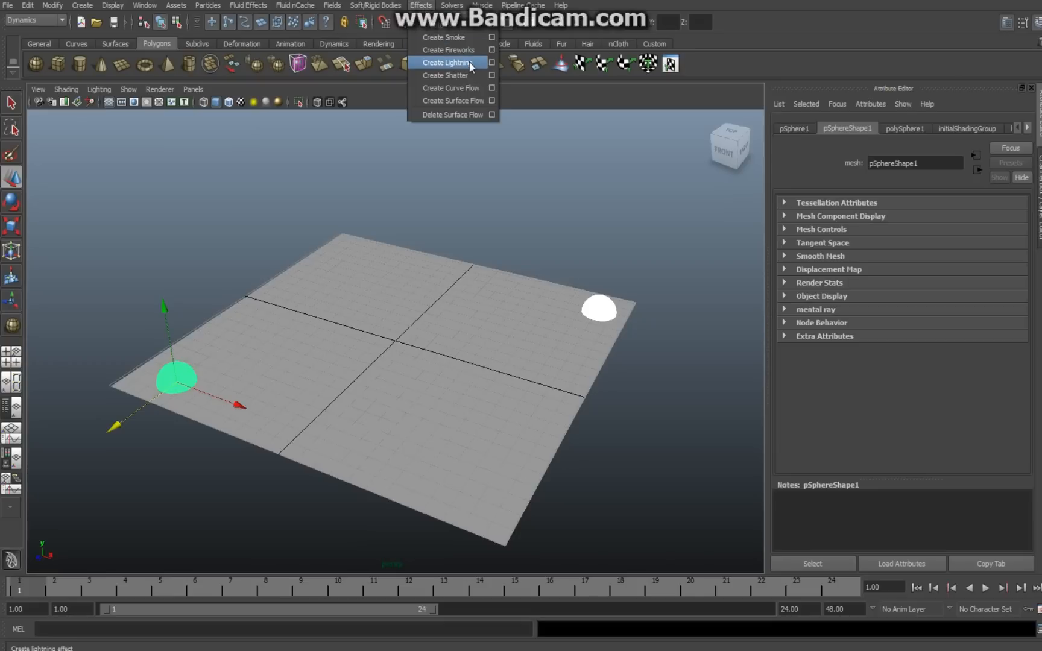
click(444, 63)
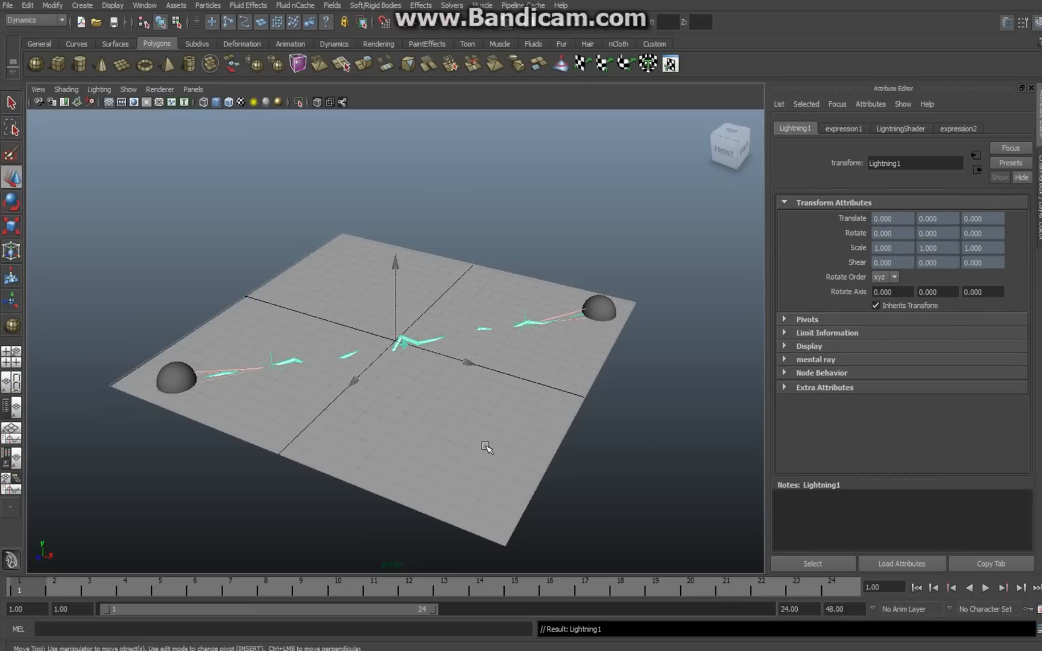
mouse_move(482, 601)
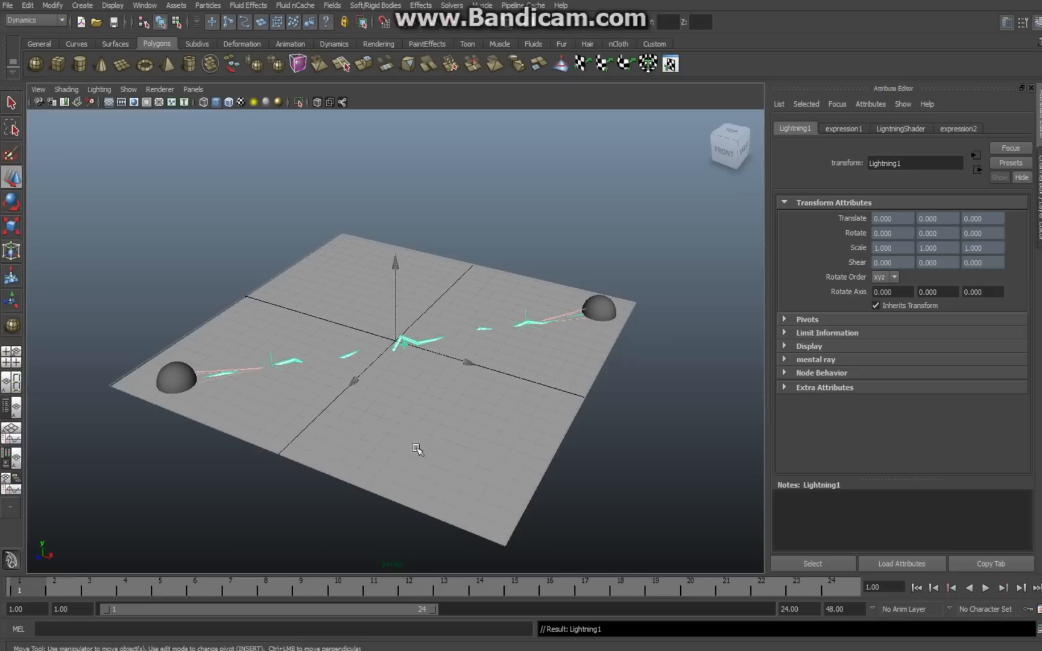
mouse_move(362, 369)
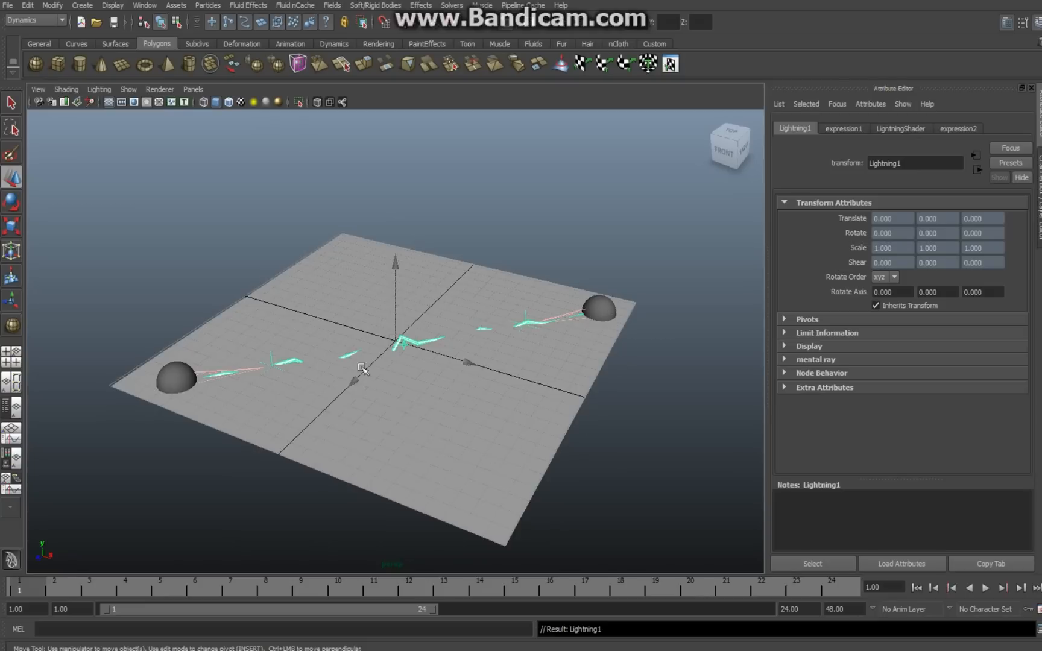
mouse_move(273, 506)
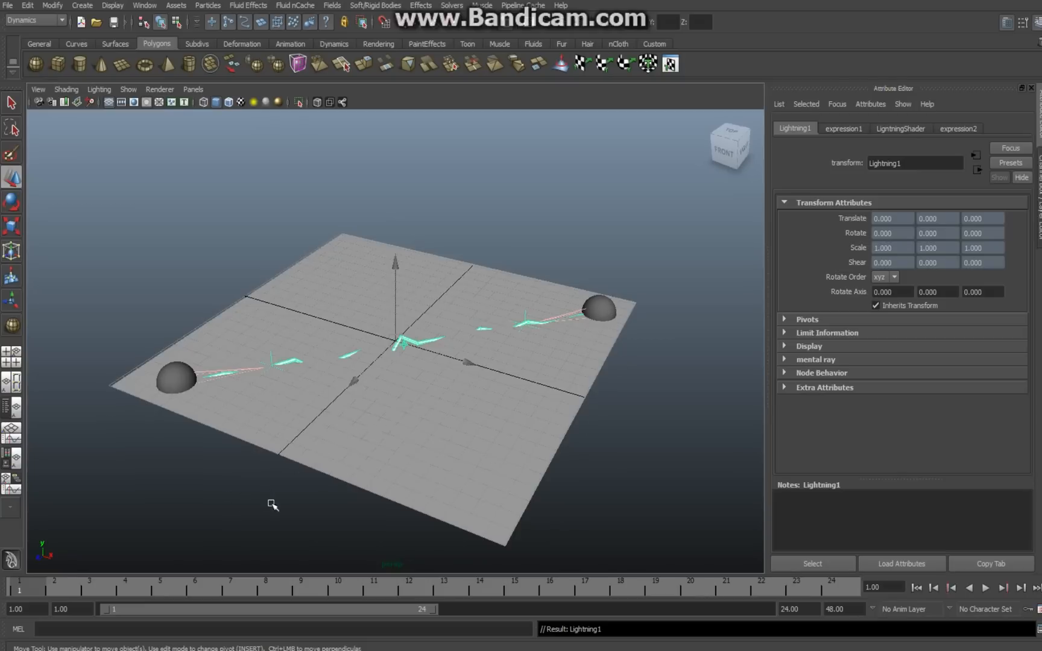
mouse_move(194, 503)
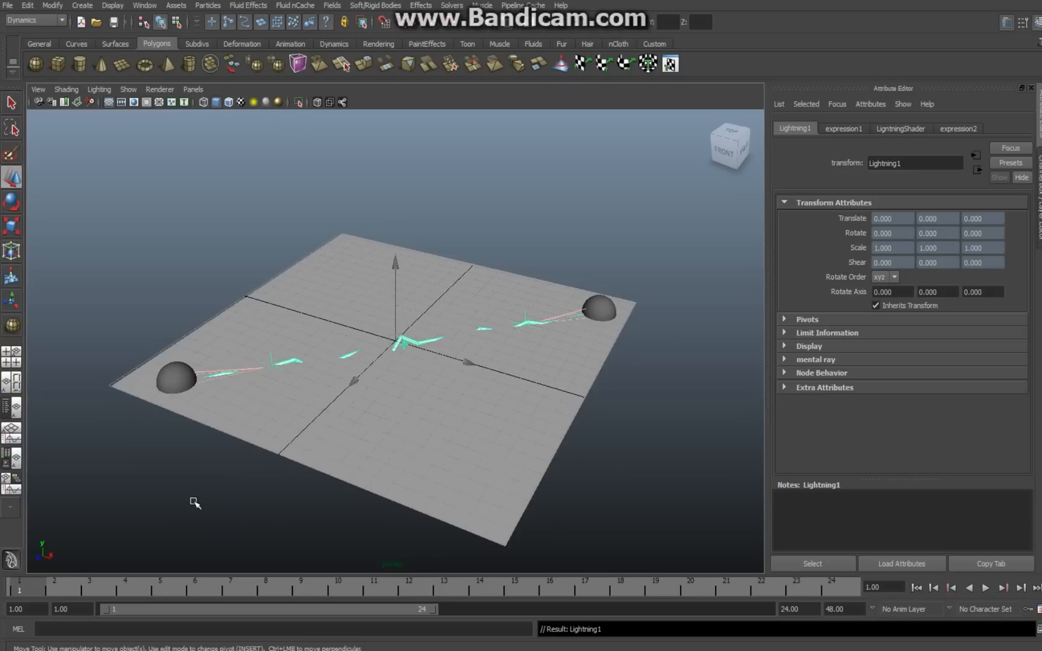
mouse_move(234, 507)
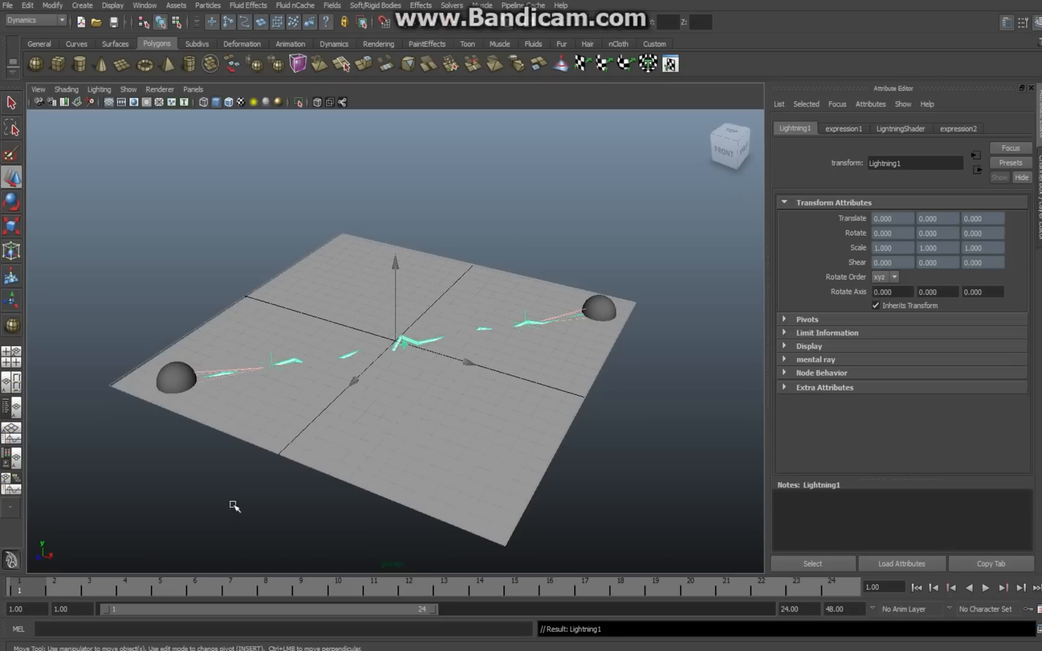
mouse_move(240, 457)
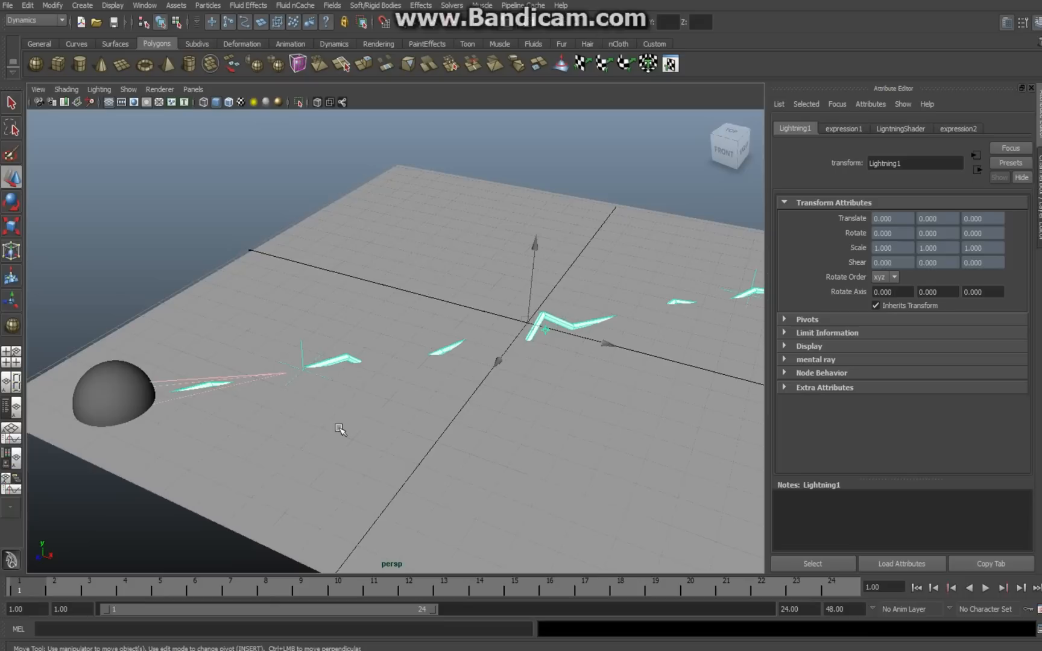
- Select the lightning's end and start handles to join it into one continuous bolt
click(303, 370)
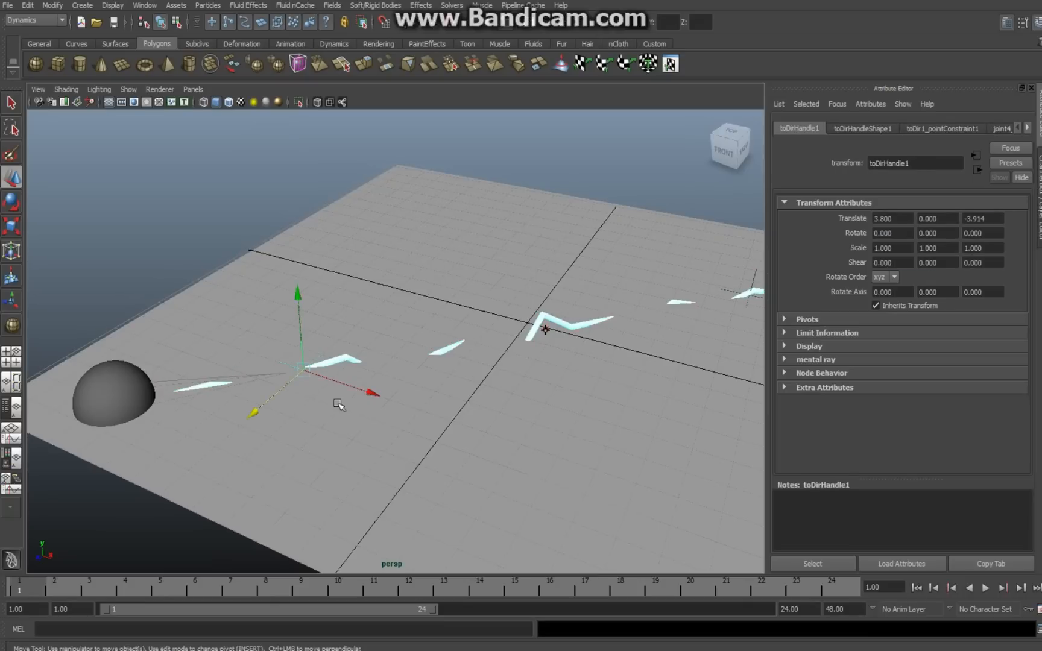
mouse_move(304, 311)
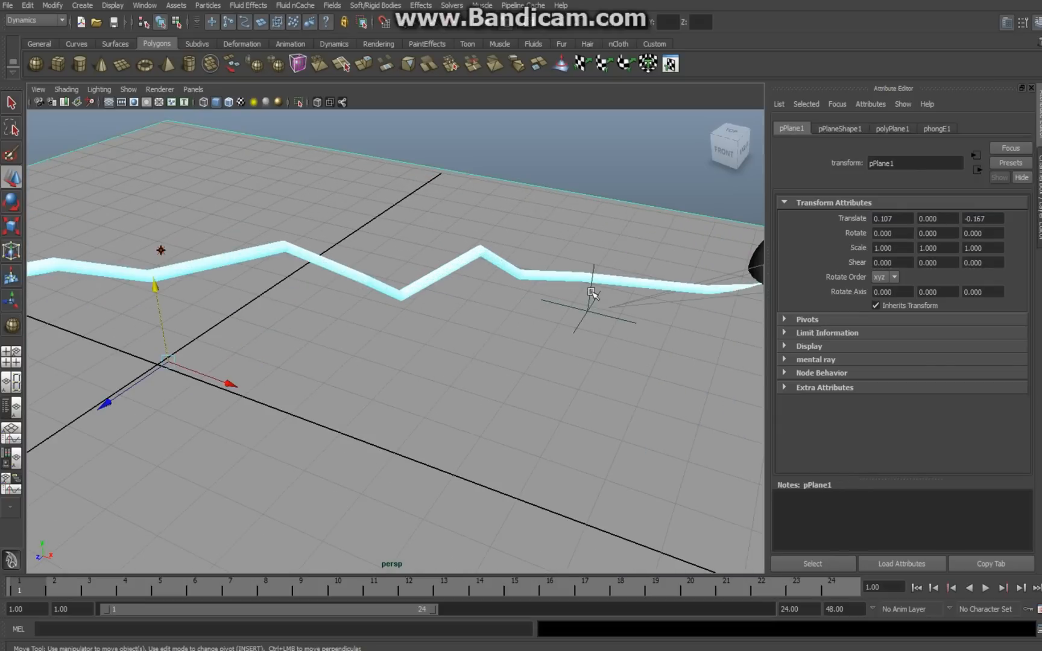
click(591, 295)
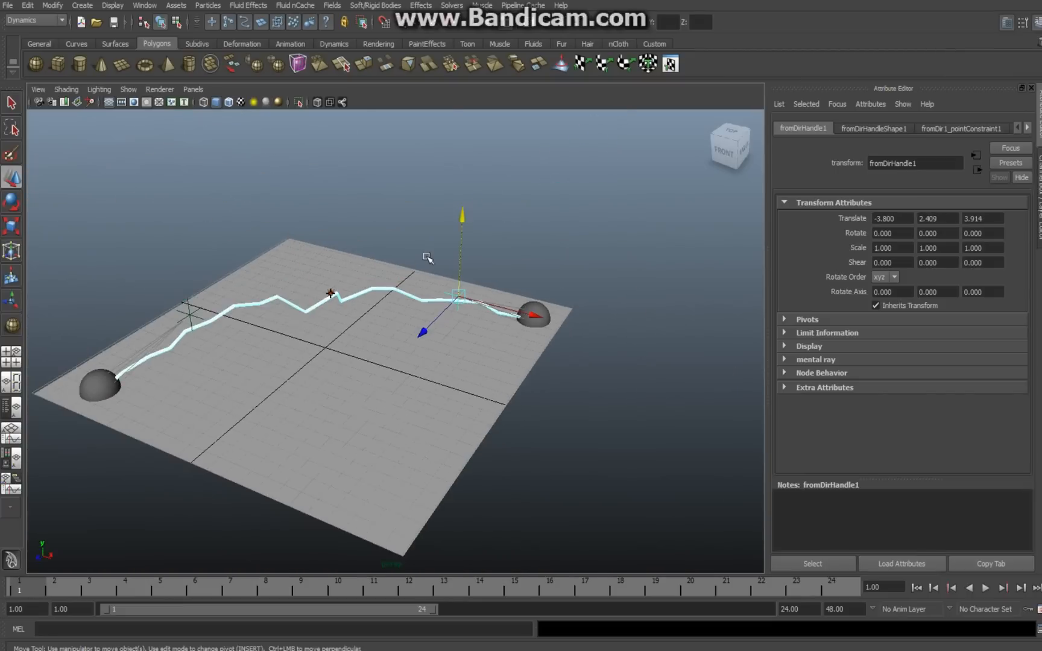
mouse_move(163, 446)
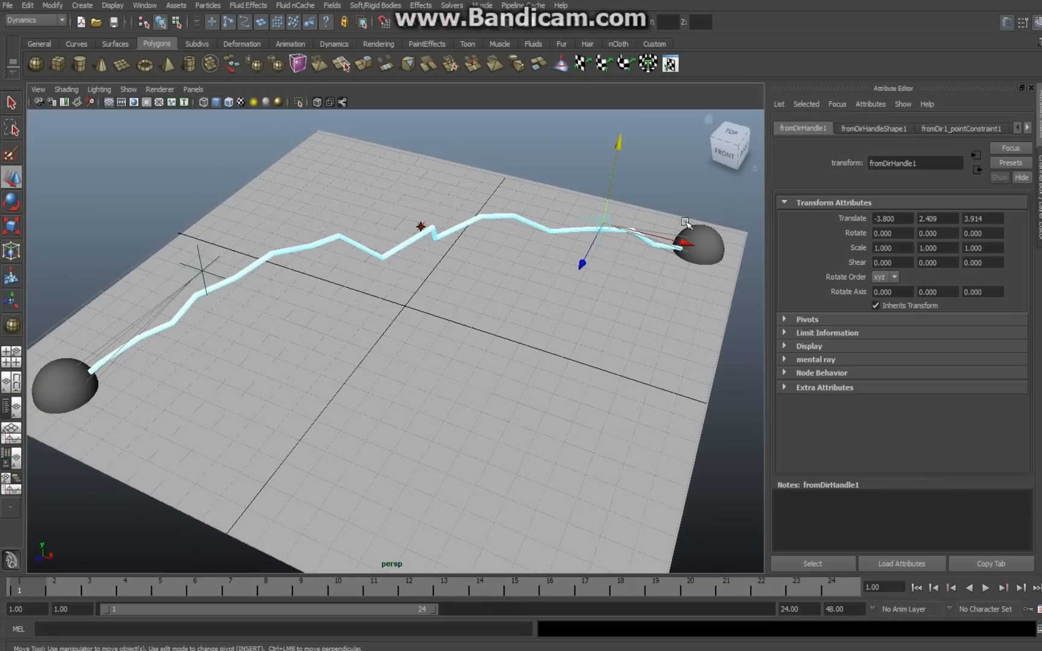
mouse_move(582, 30)
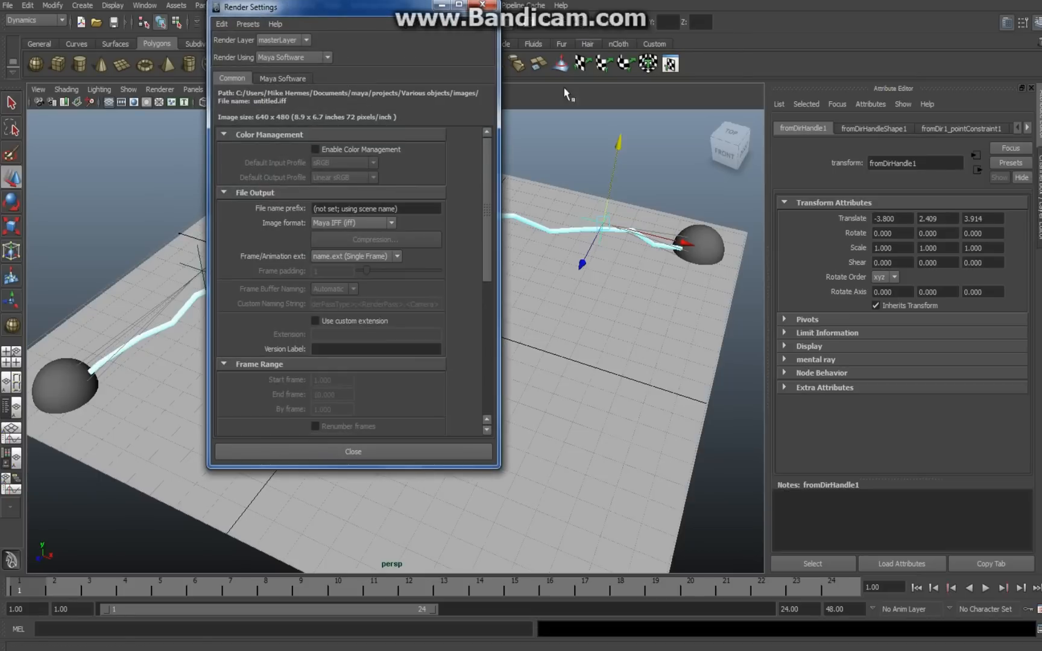
mouse_move(414, 185)
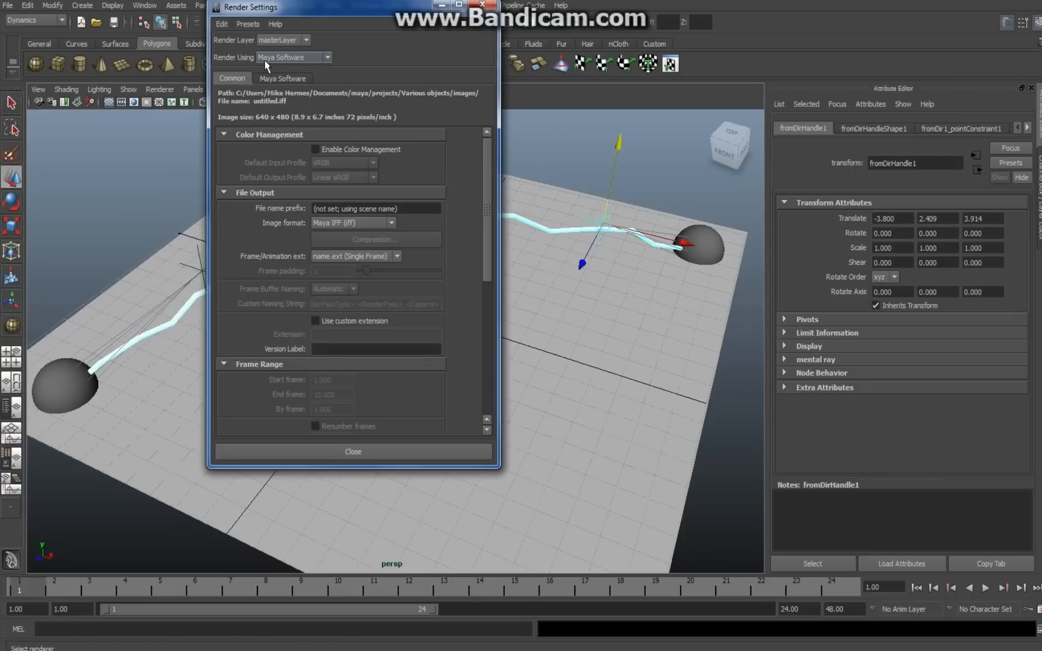
mouse_move(364, 89)
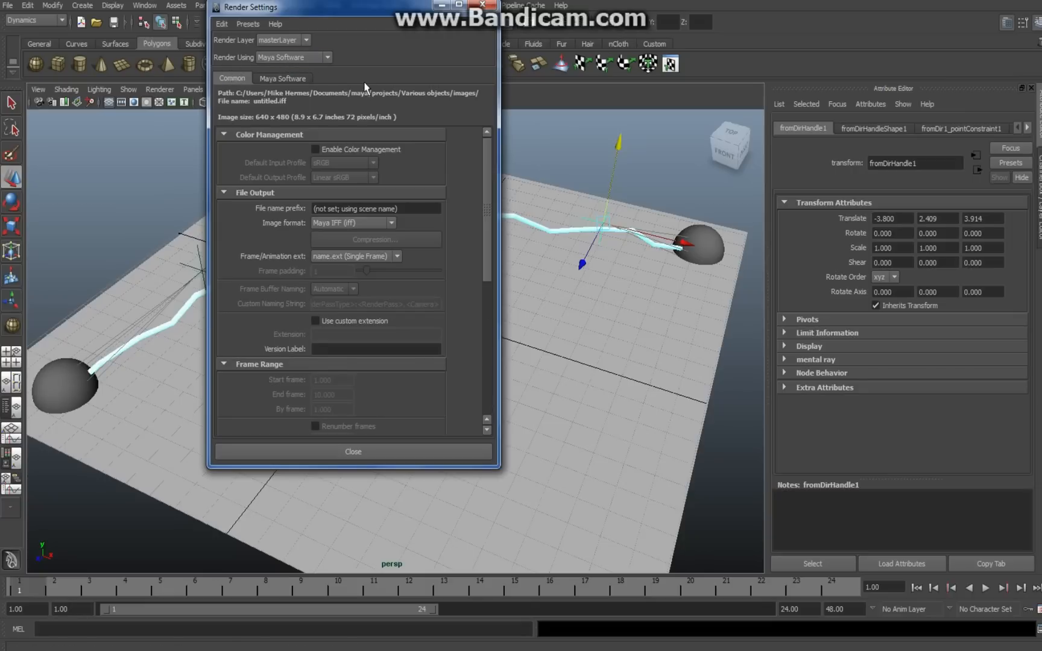
- Set Maya Software anti-aliasing to Production quality with highest edge smoothing
click(282, 77)
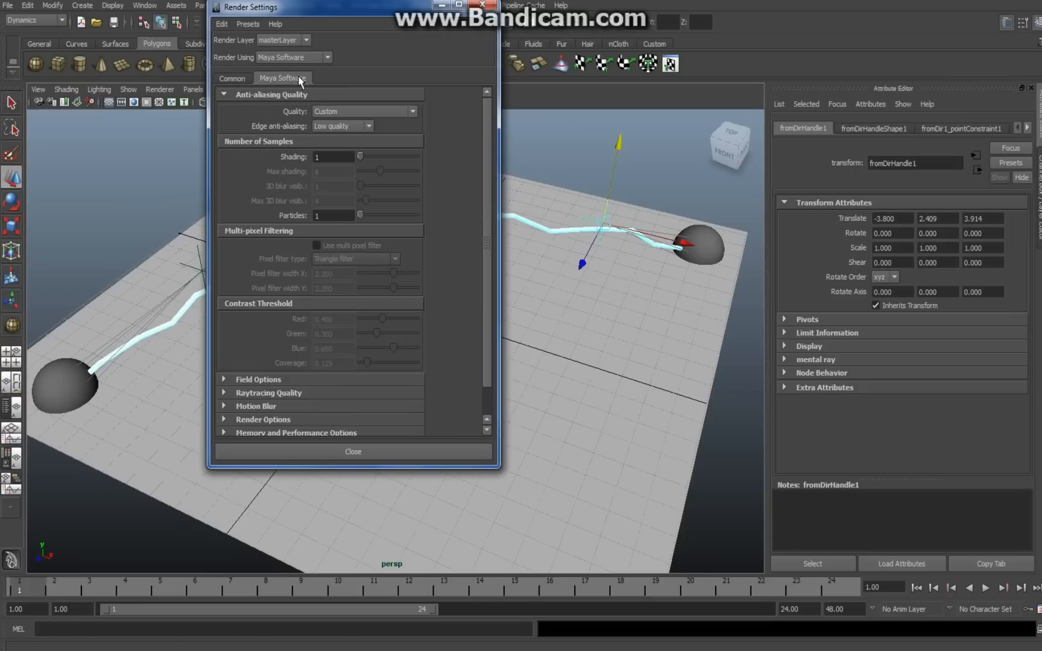
mouse_move(399, 125)
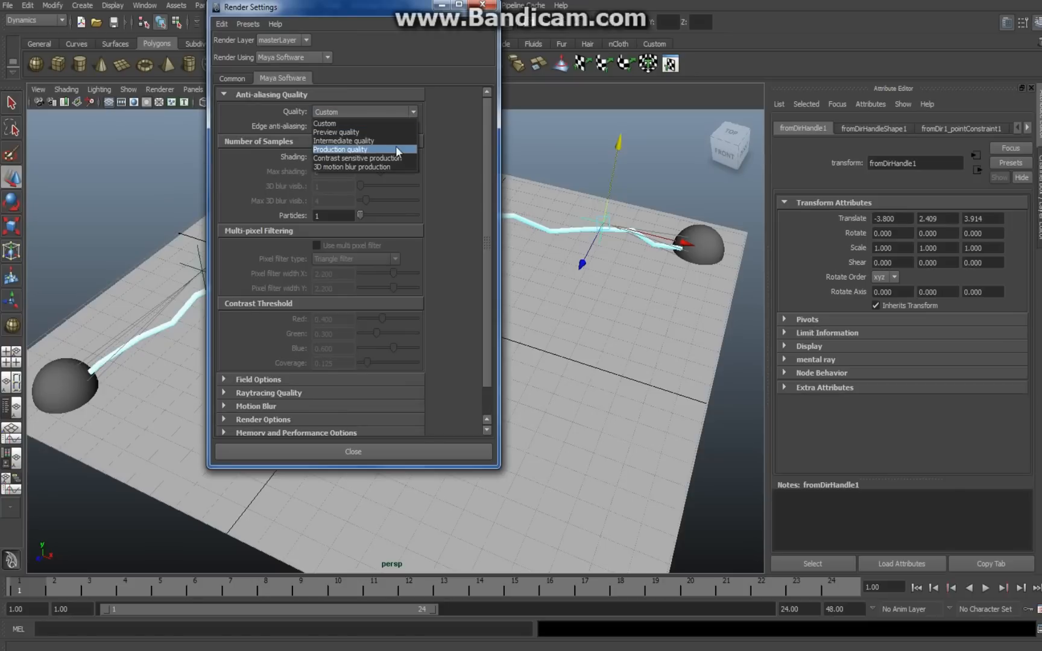
click(339, 150)
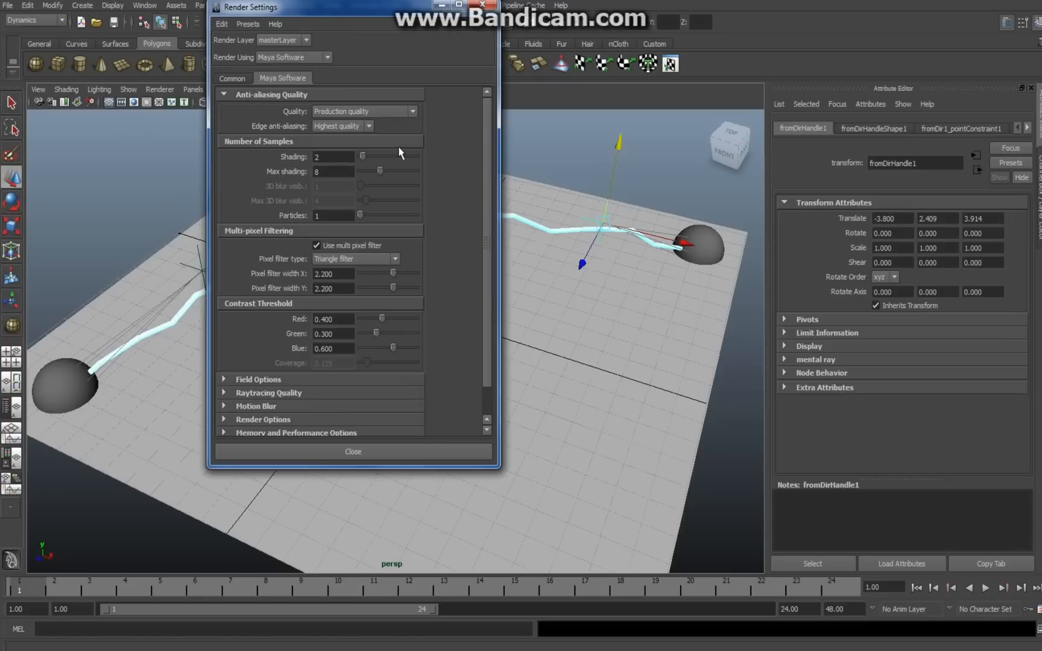
scroll(down, 3)
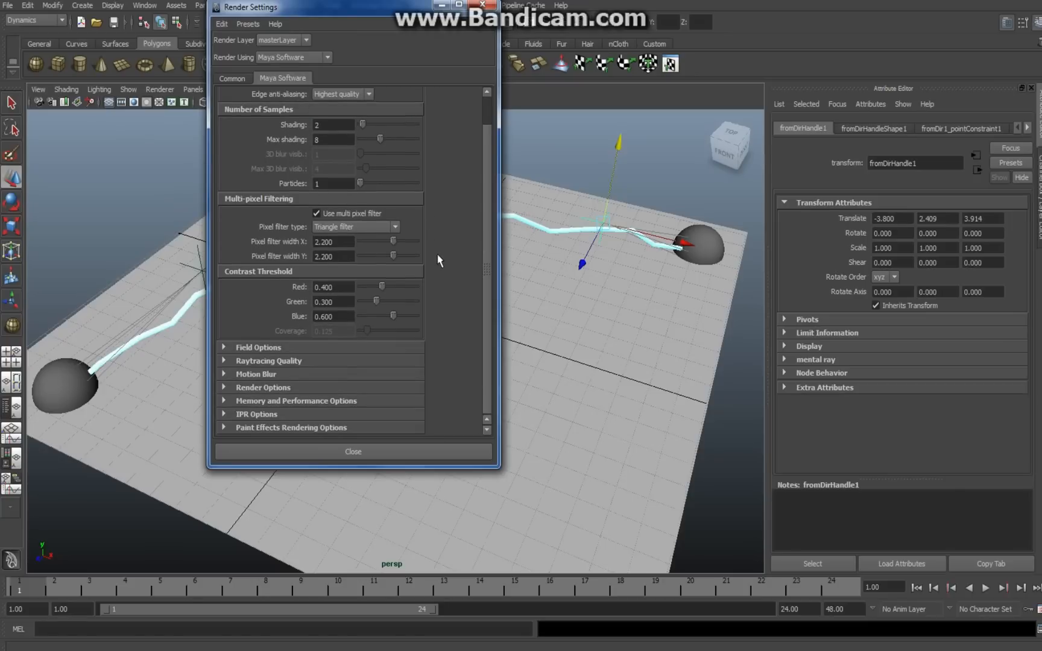
click(224, 95)
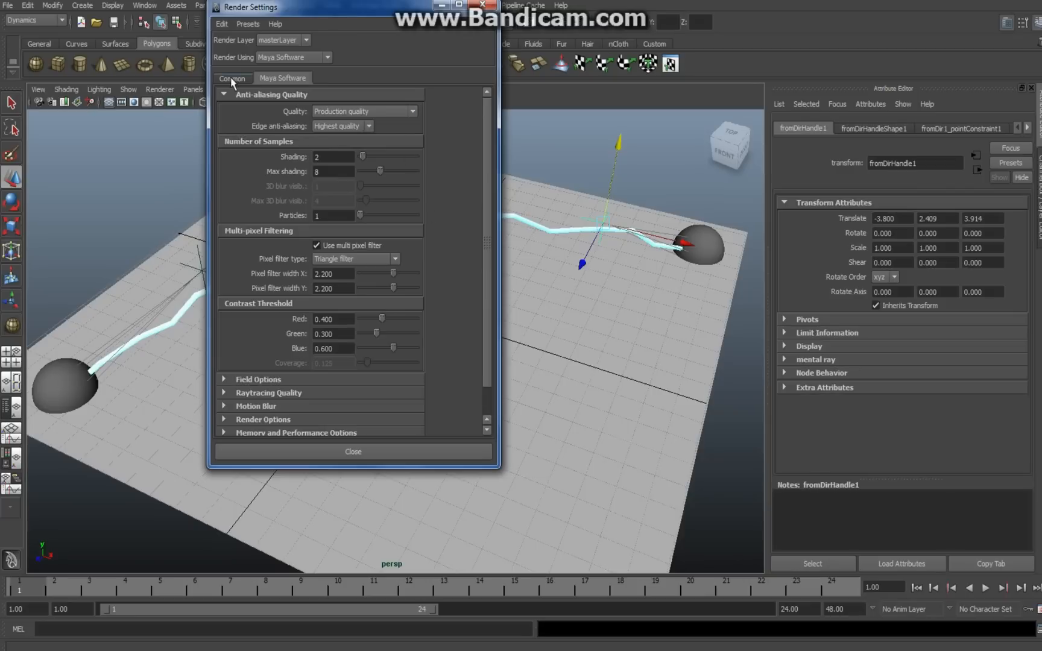
- Enable color management and set the output image size to HD 720 (1280×720)
click(231, 77)
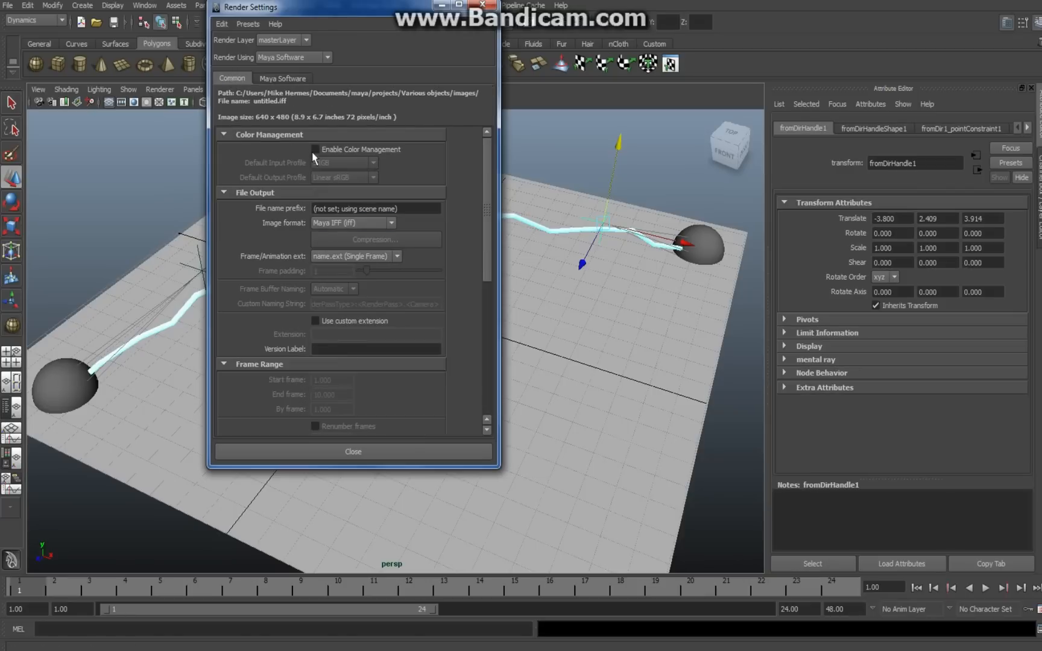
click(316, 148)
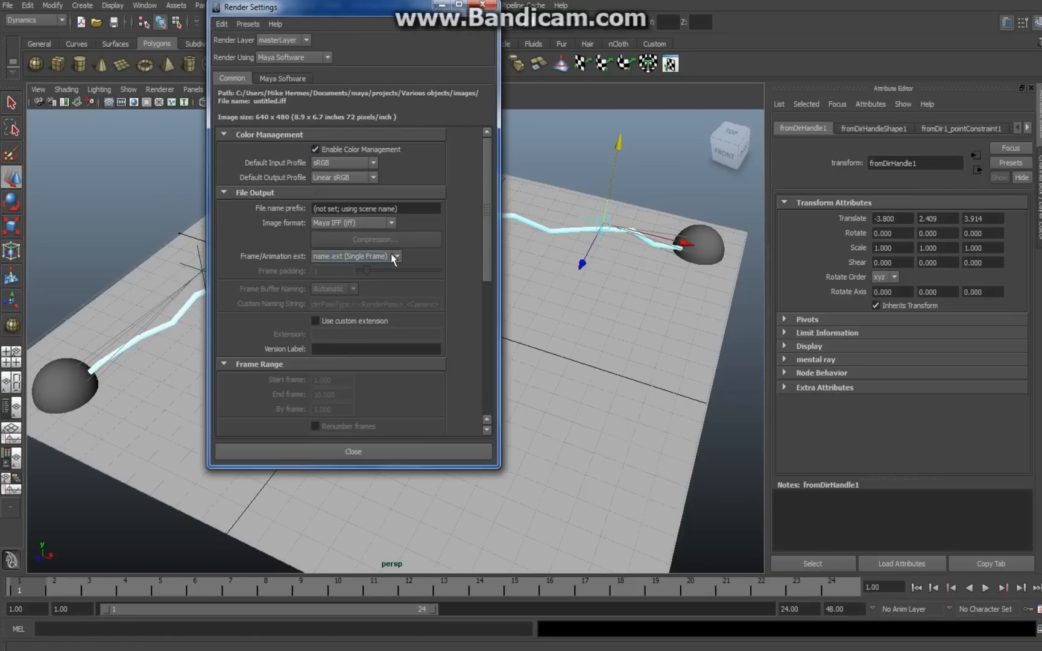
scroll(down, 3)
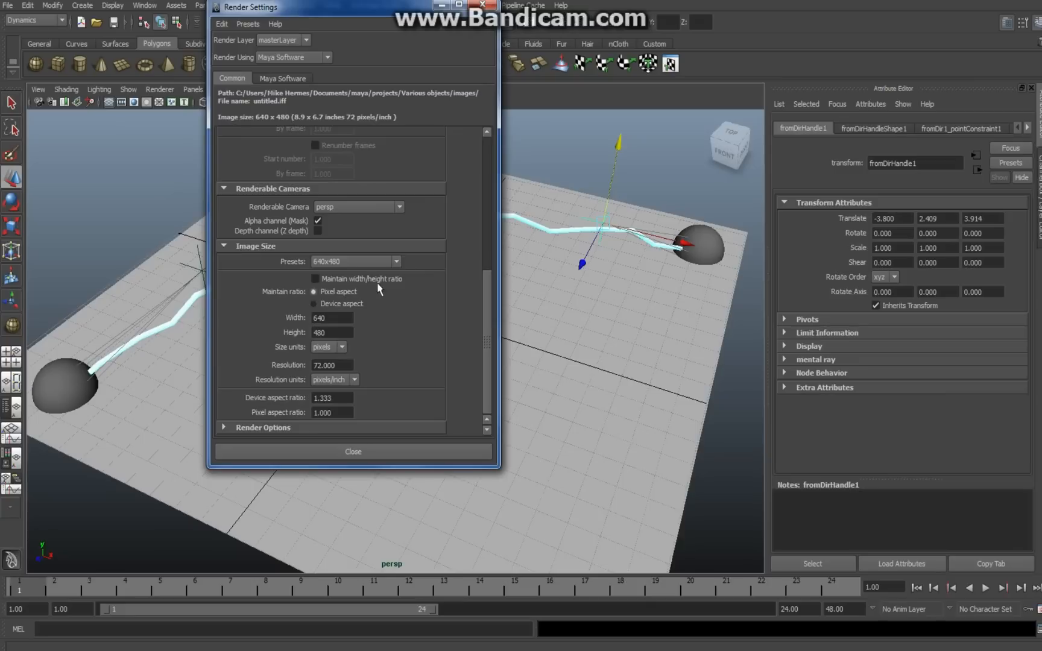
click(395, 262)
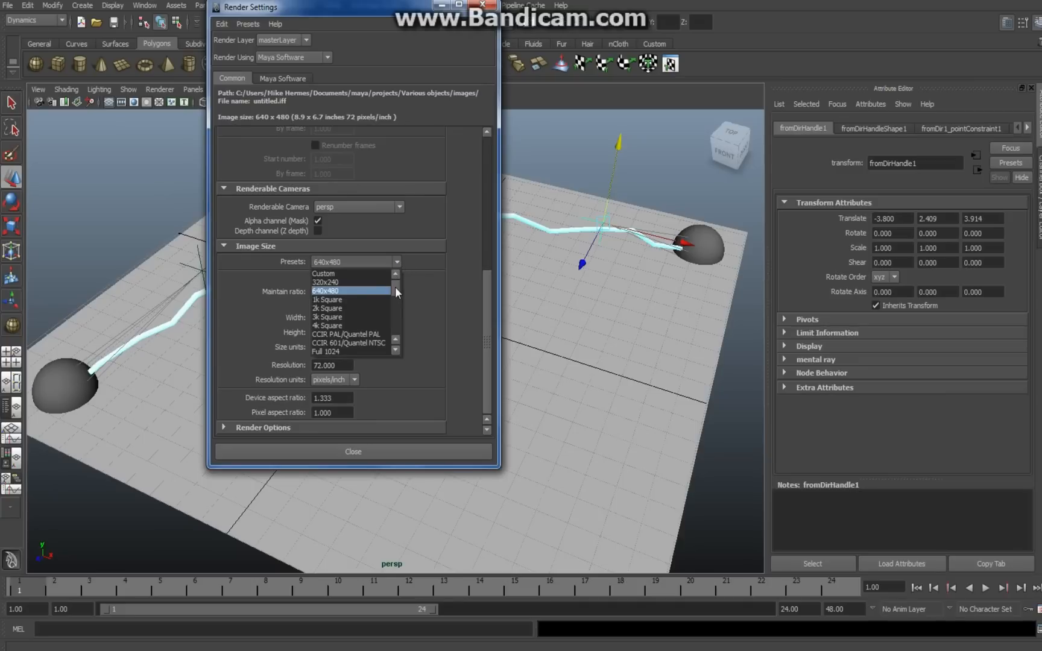
scroll(down, 3)
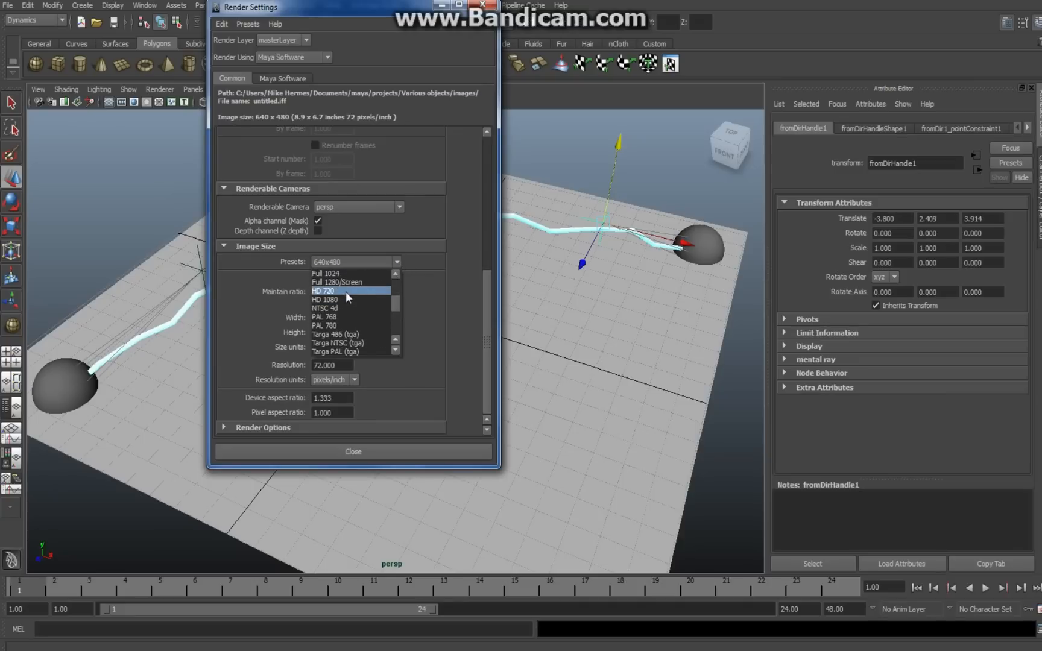
mouse_move(352, 294)
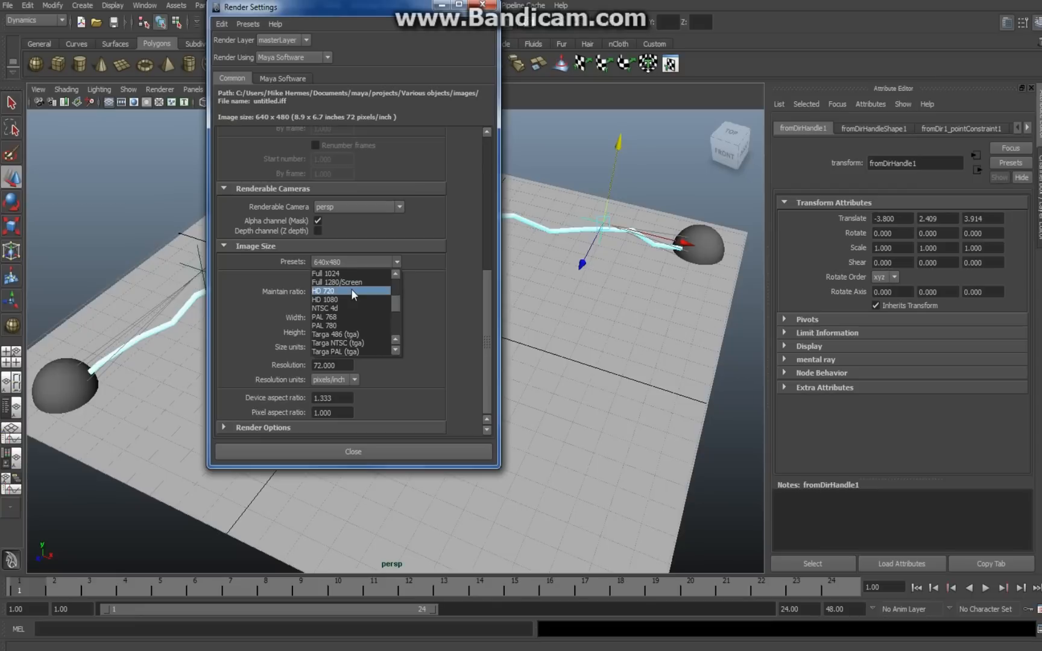
click(324, 290)
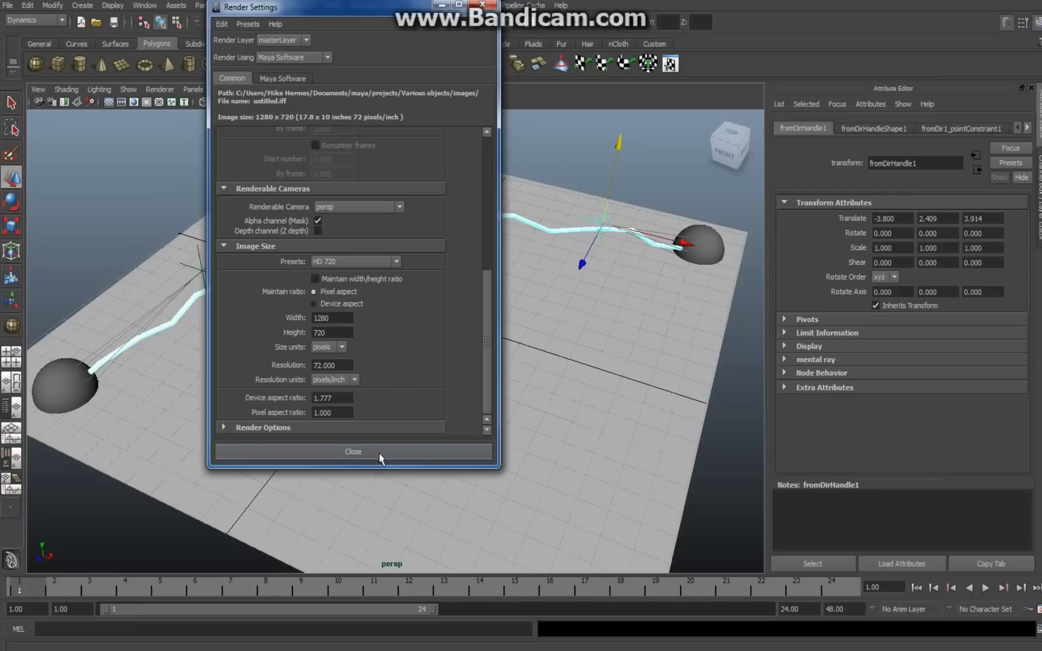
click(354, 452)
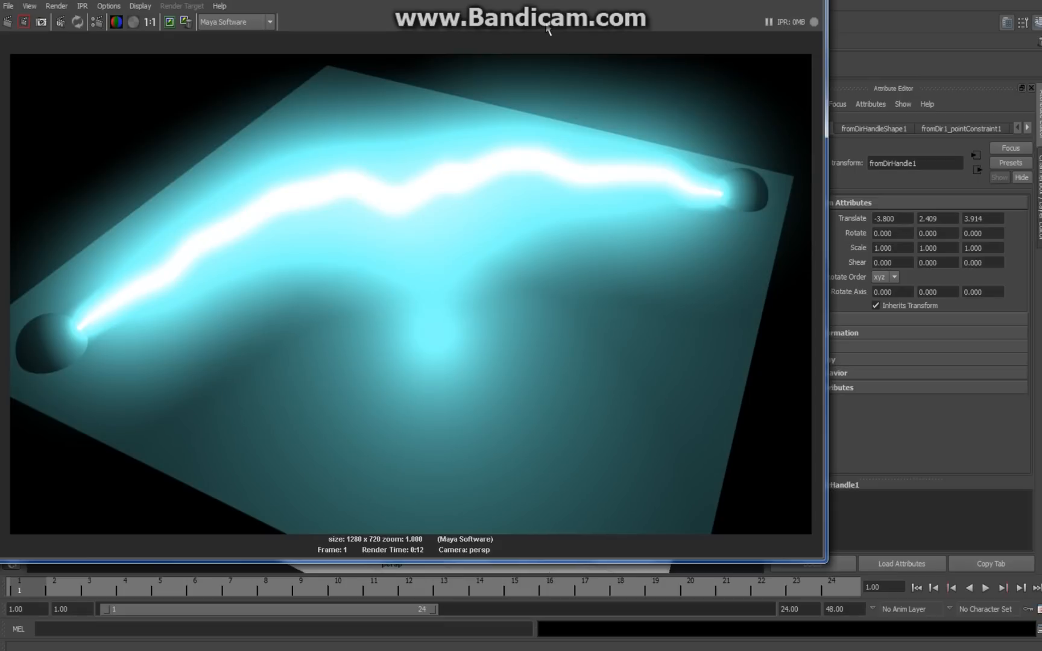
mouse_move(1037, 52)
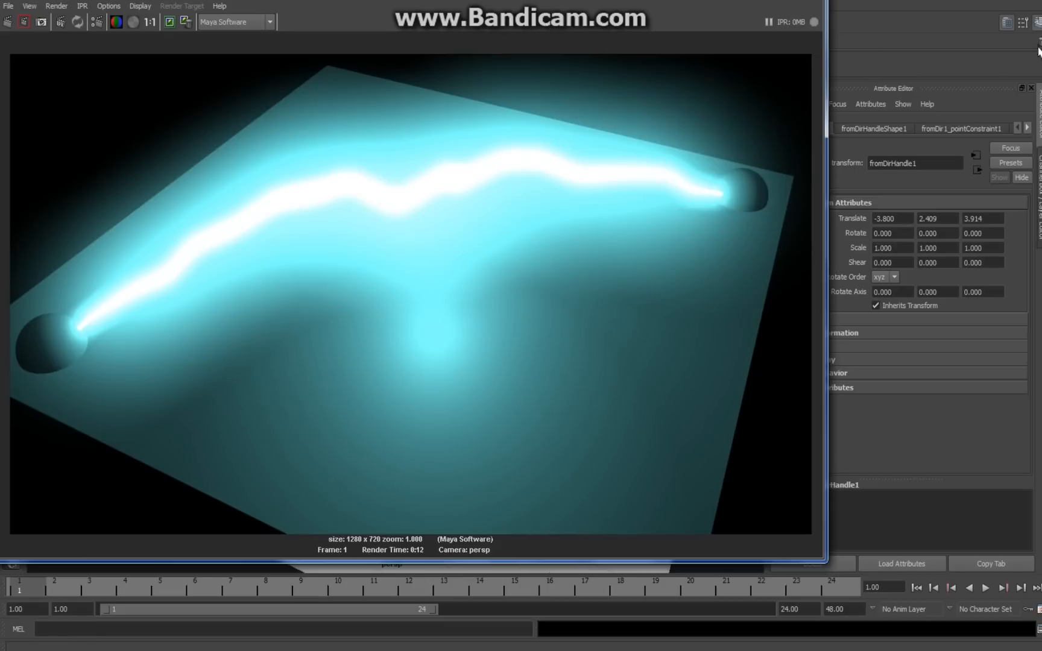